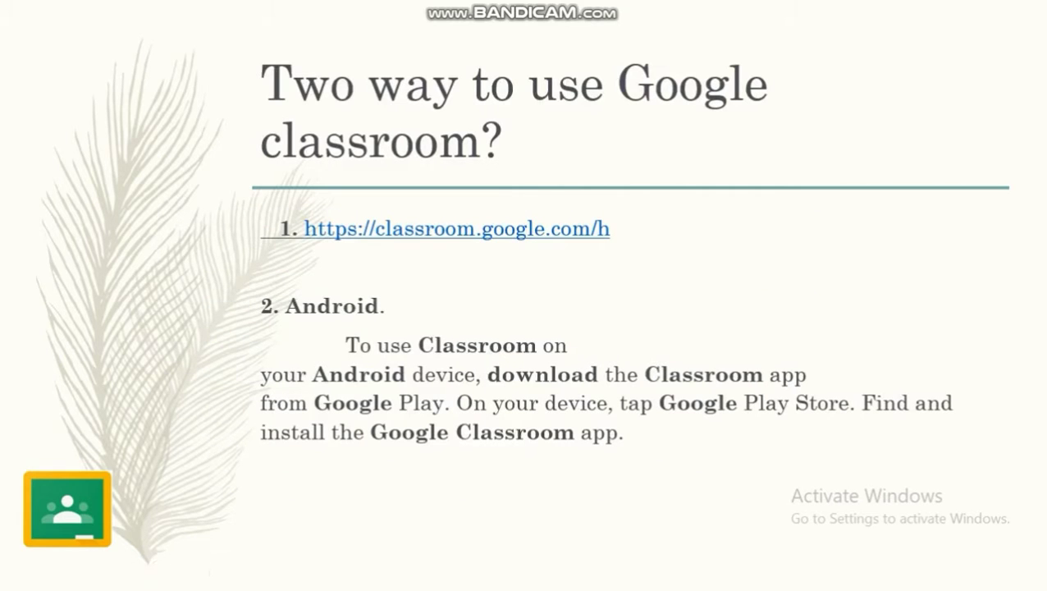
mouse_move(287, 310)
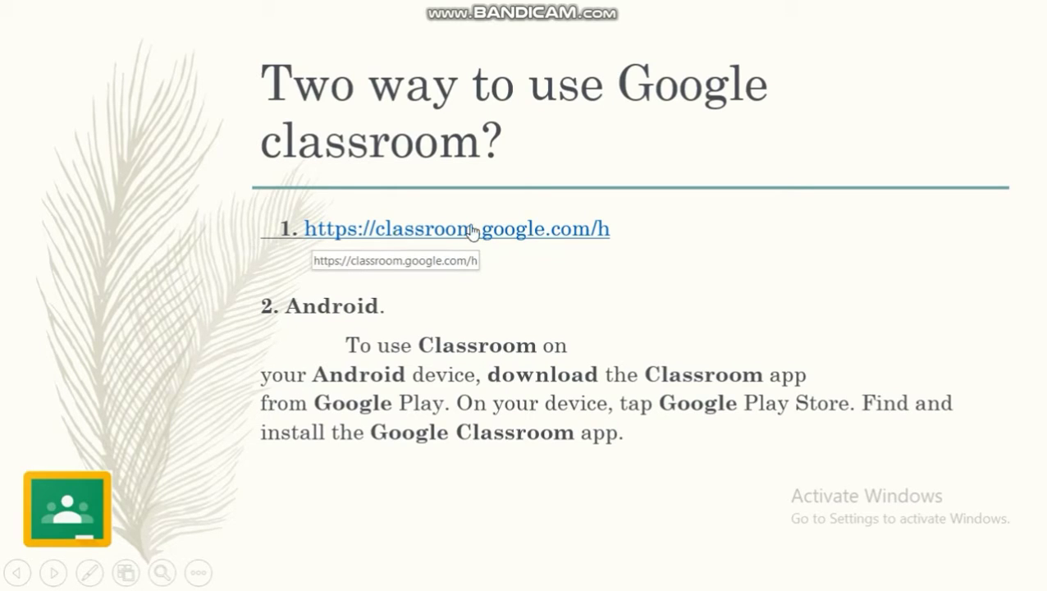
mouse_move(172, 329)
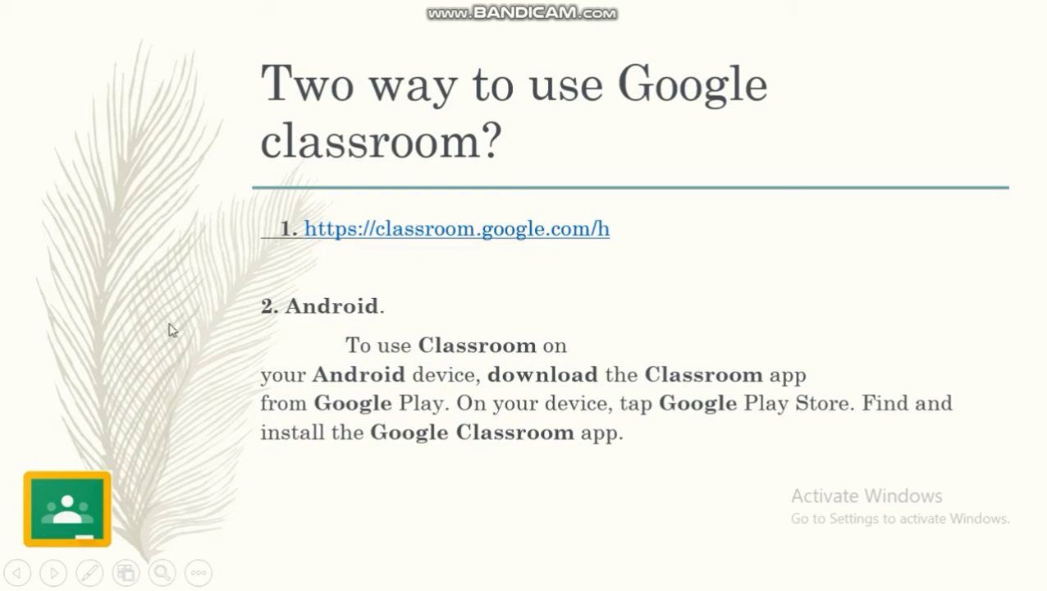
mouse_move(438, 419)
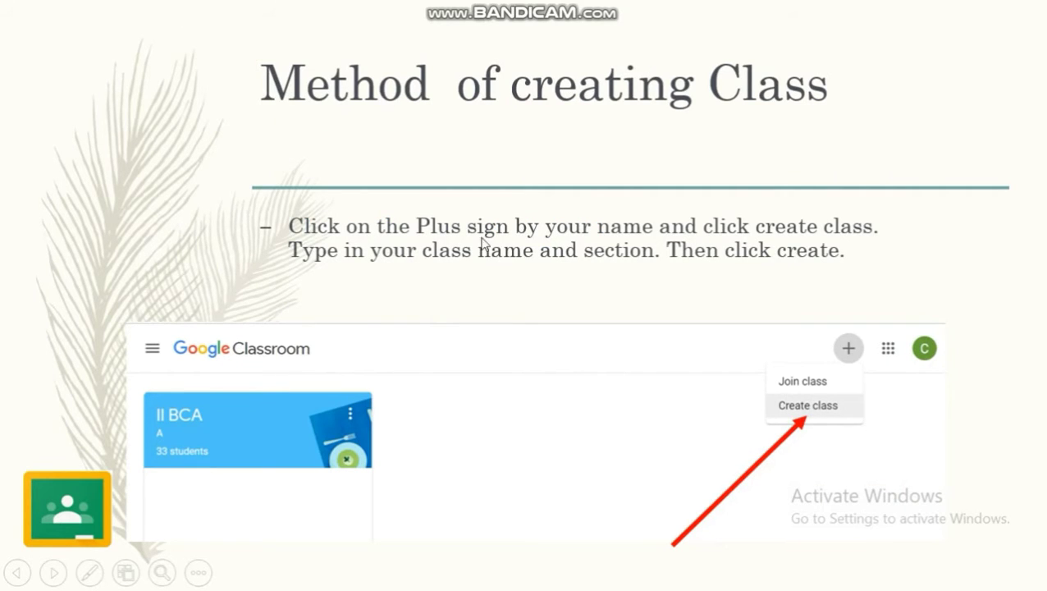
mouse_move(907, 341)
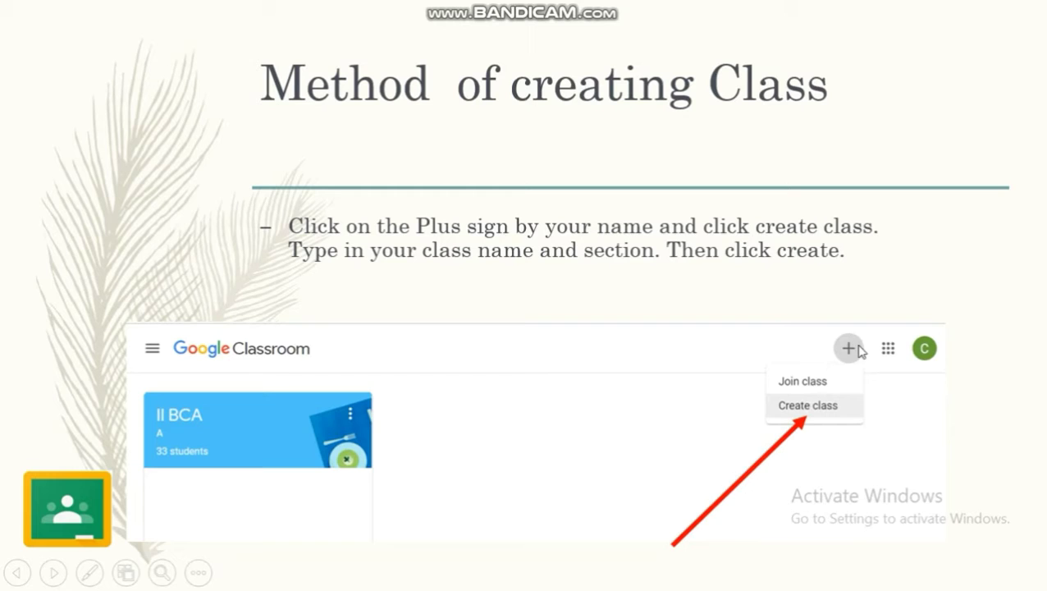
mouse_move(256, 393)
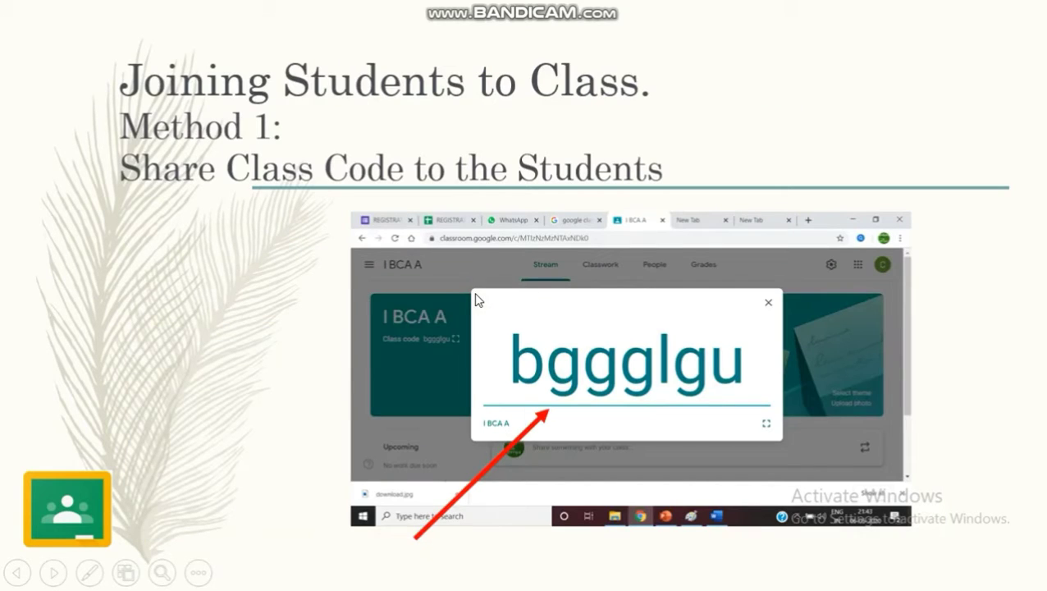
mouse_move(583, 413)
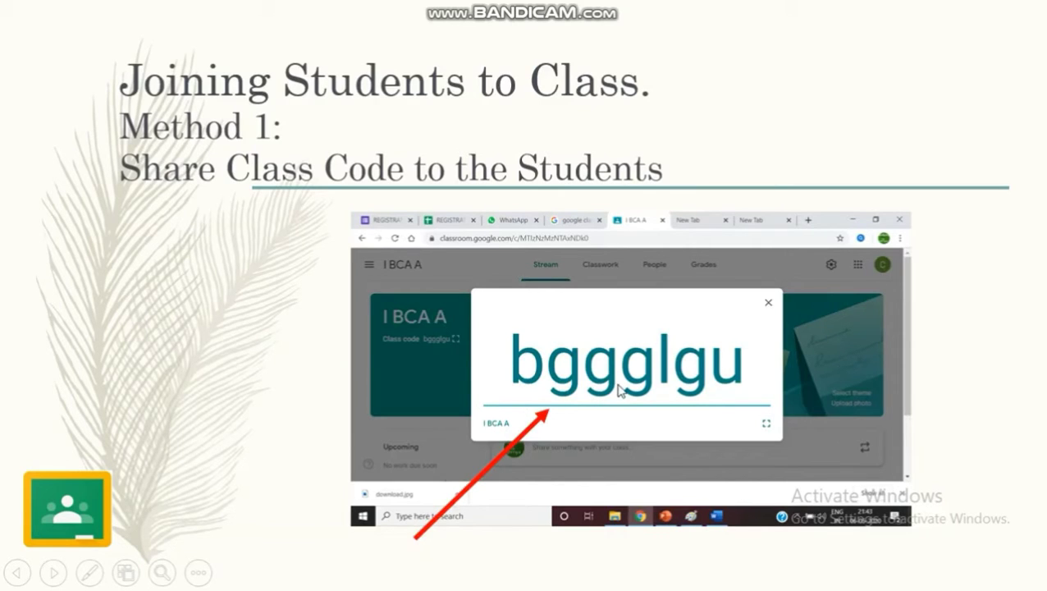
mouse_move(629, 343)
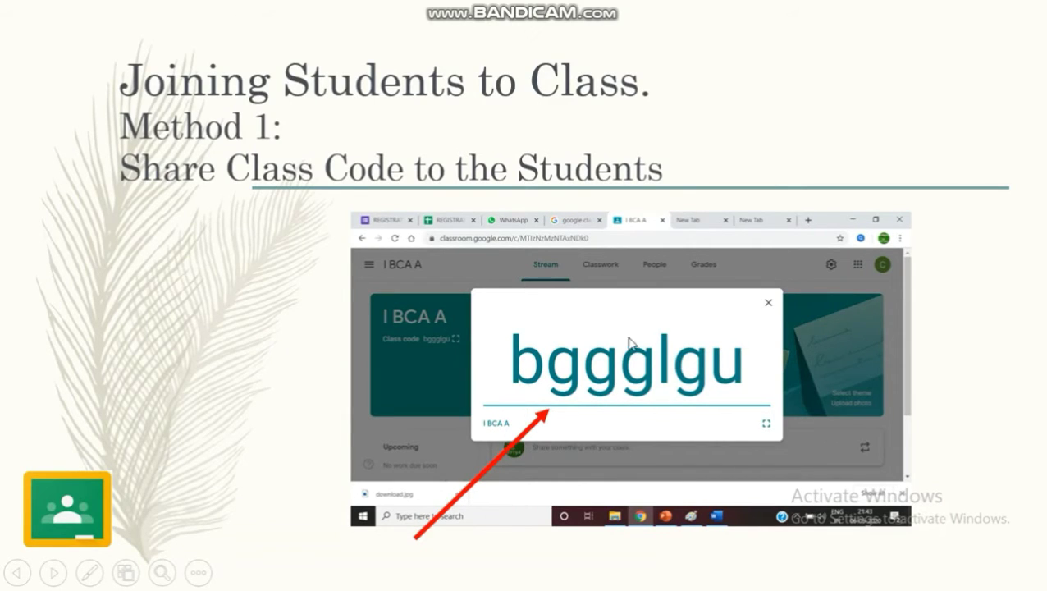
mouse_move(702, 402)
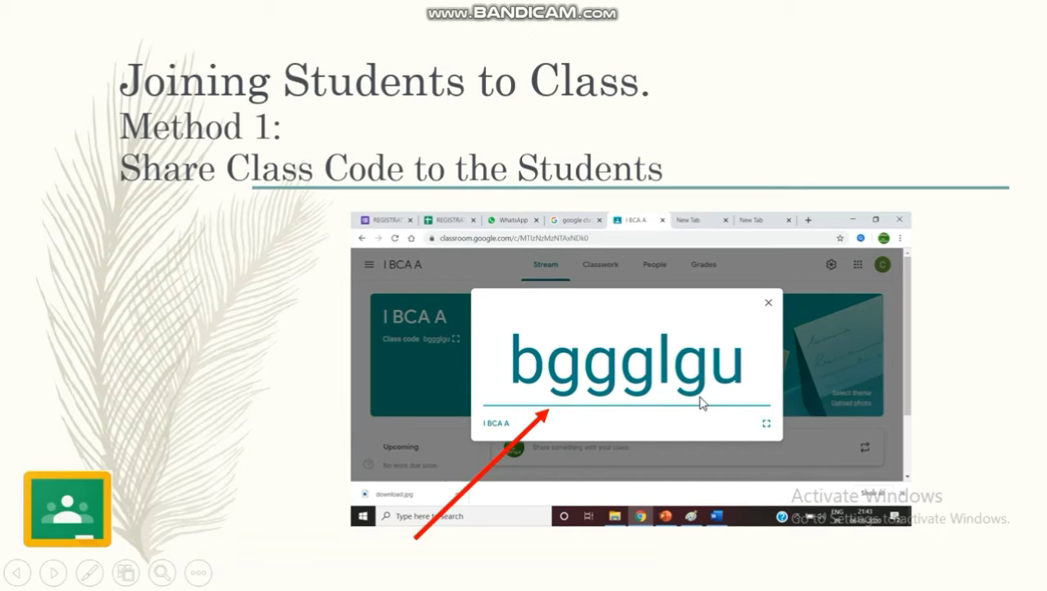
mouse_move(675, 402)
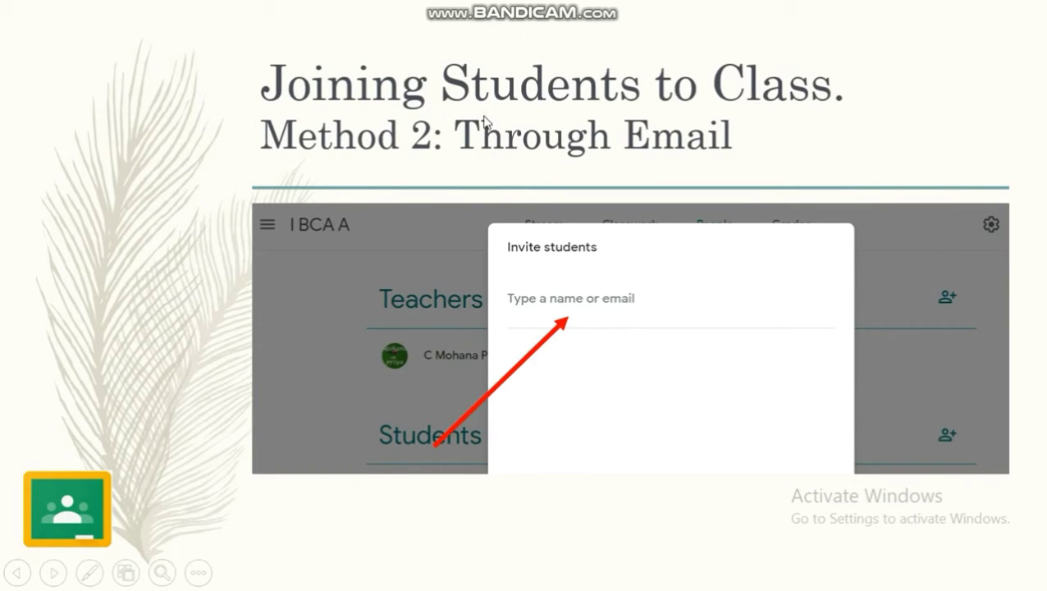
mouse_move(531, 153)
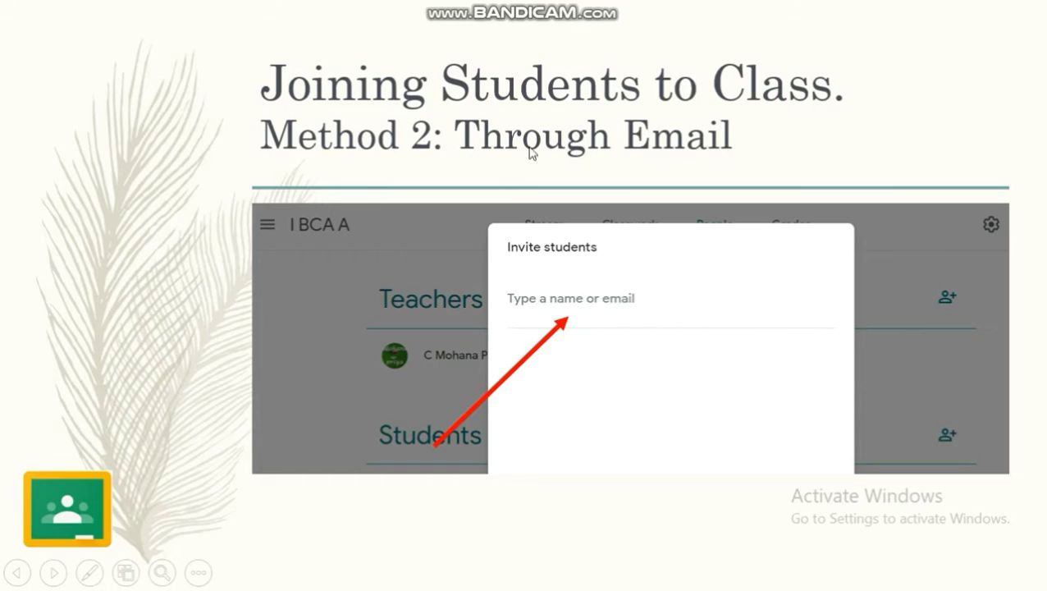
mouse_move(617, 250)
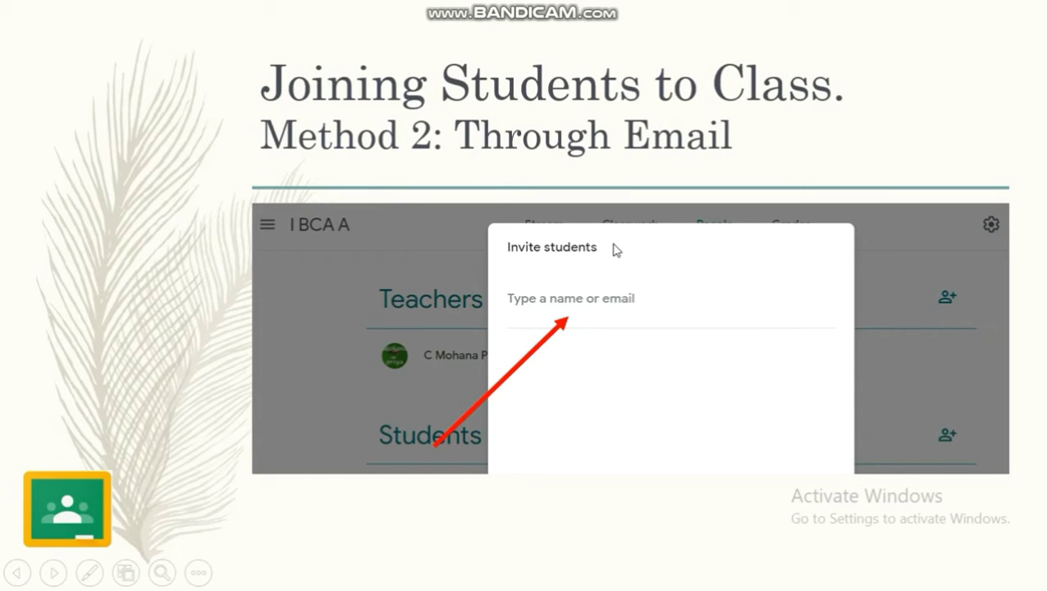
mouse_move(614, 290)
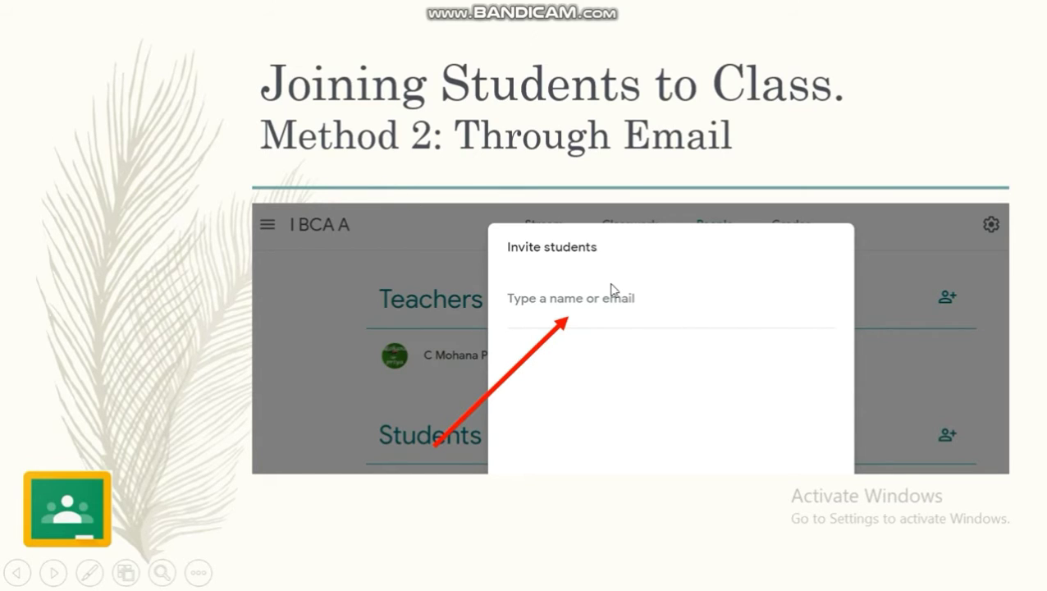
mouse_move(586, 322)
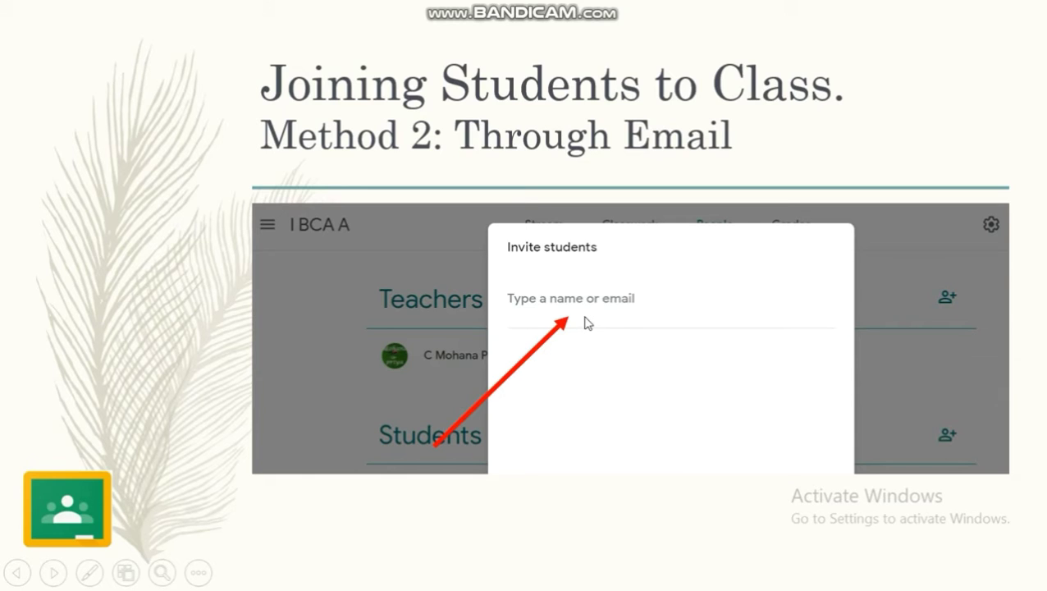
mouse_move(586, 265)
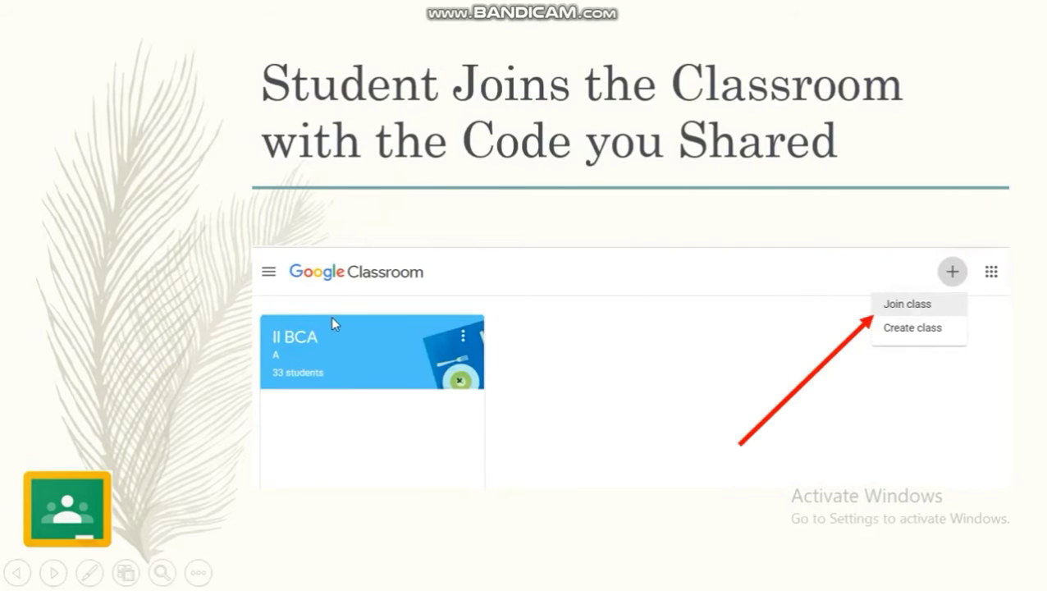
mouse_move(703, 82)
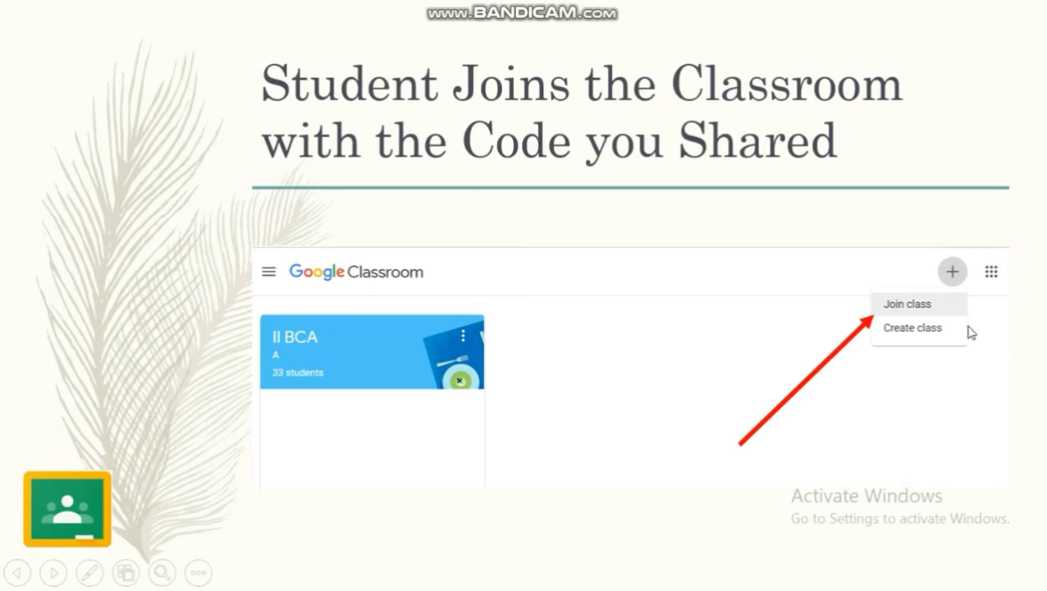
mouse_move(826, 354)
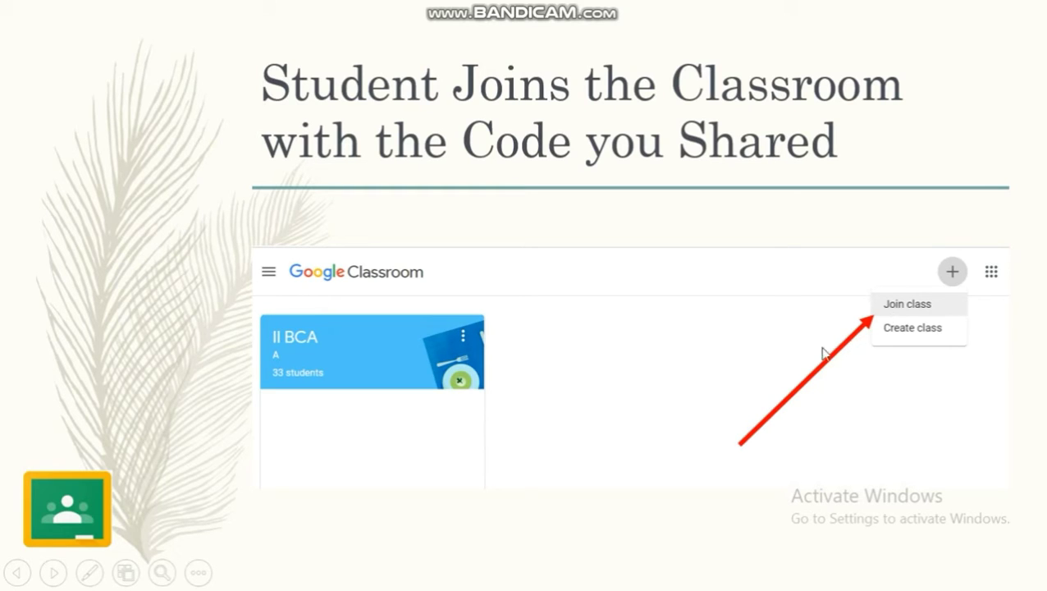
mouse_move(894, 304)
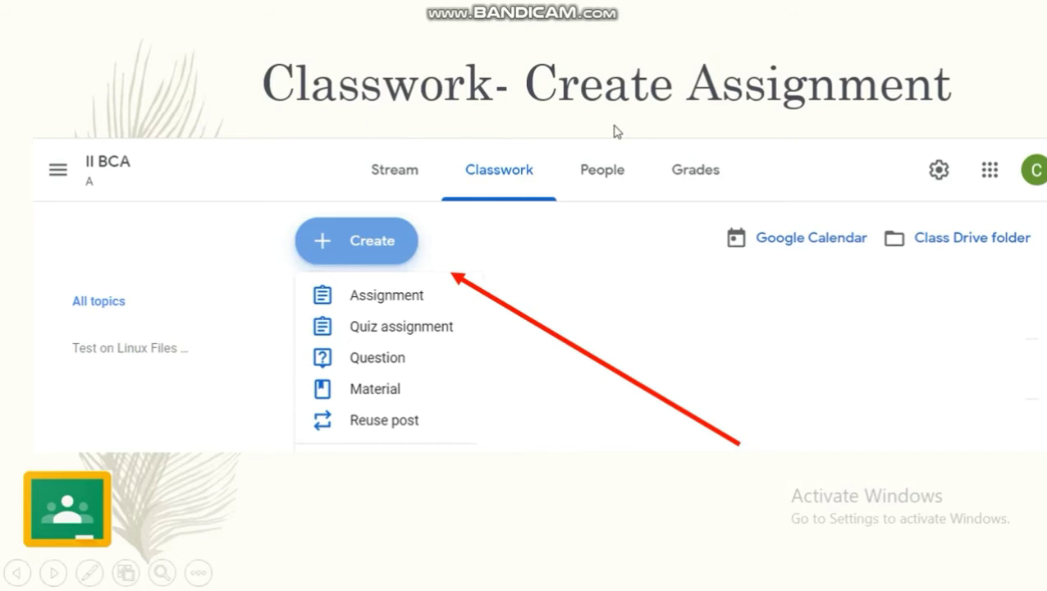
mouse_move(364, 282)
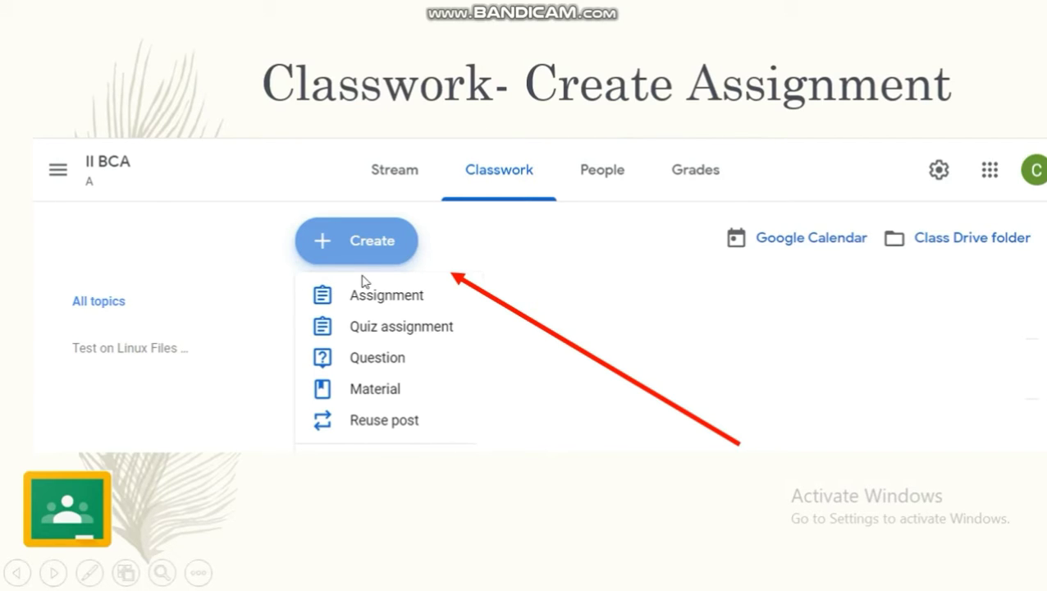
mouse_move(359, 259)
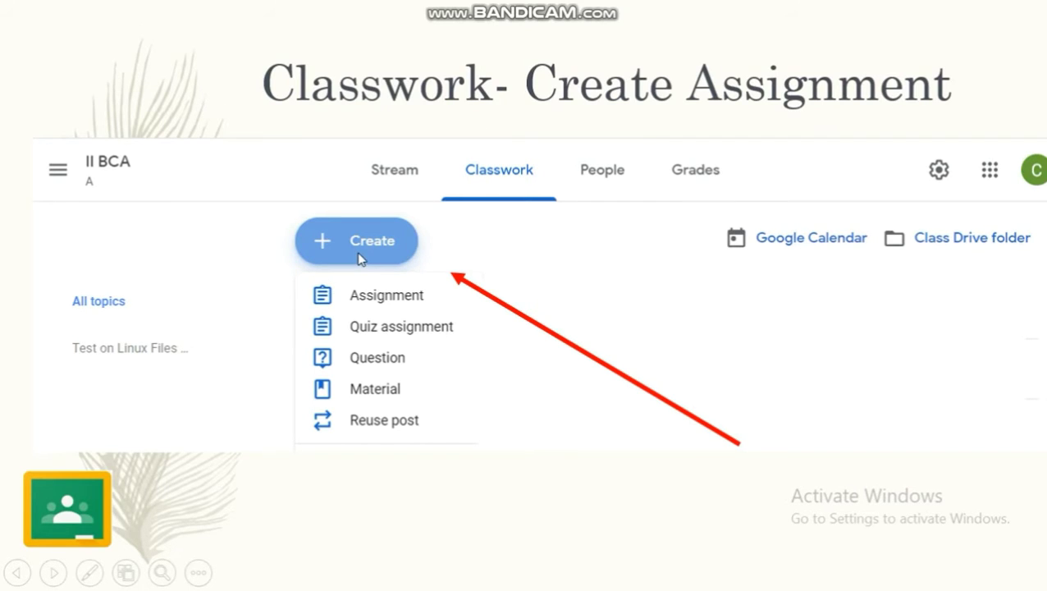
mouse_move(371, 310)
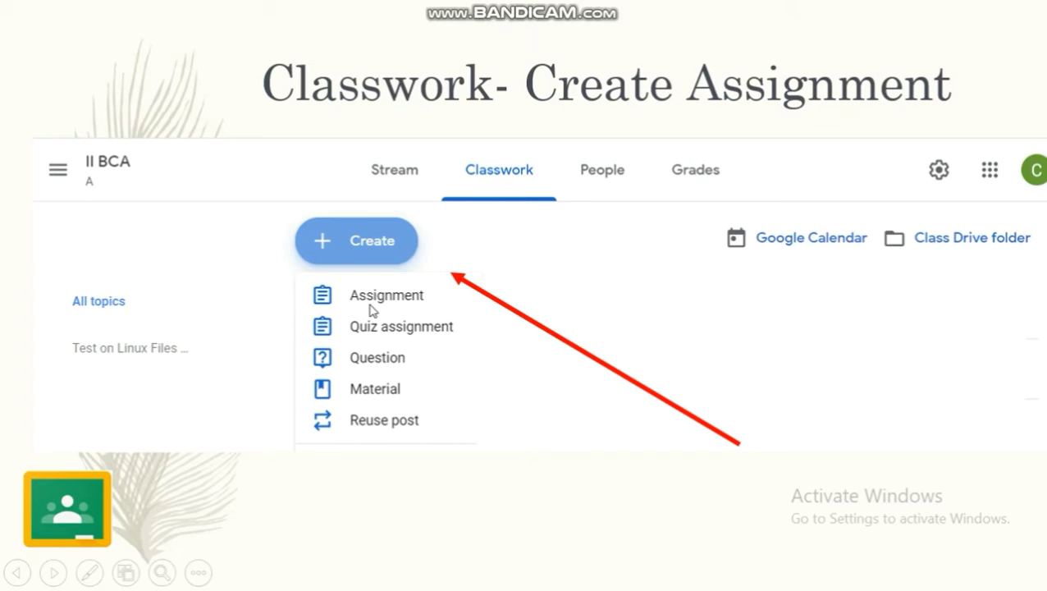
mouse_move(382, 389)
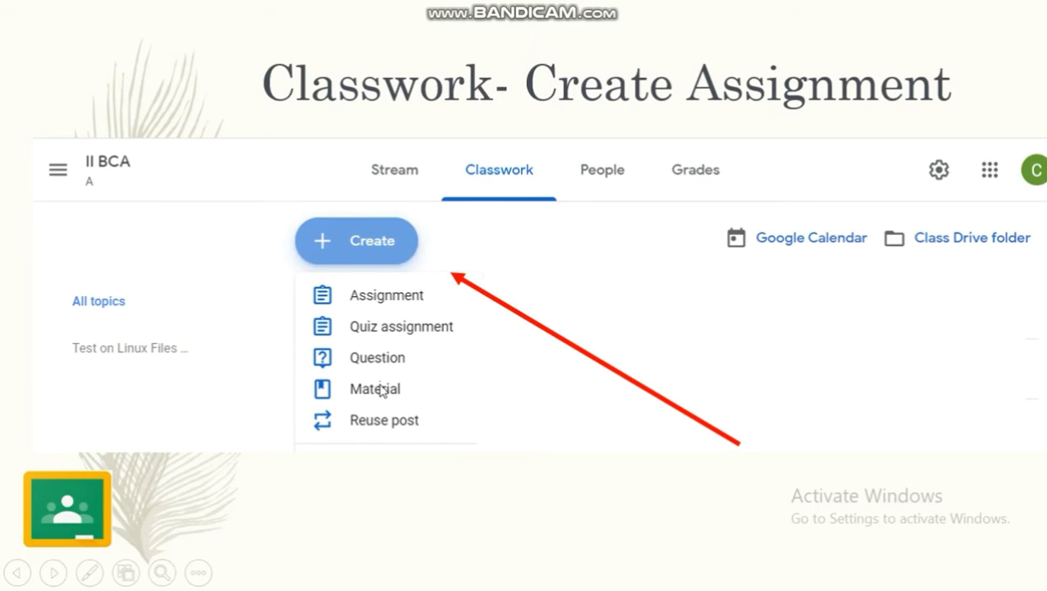
mouse_move(402, 421)
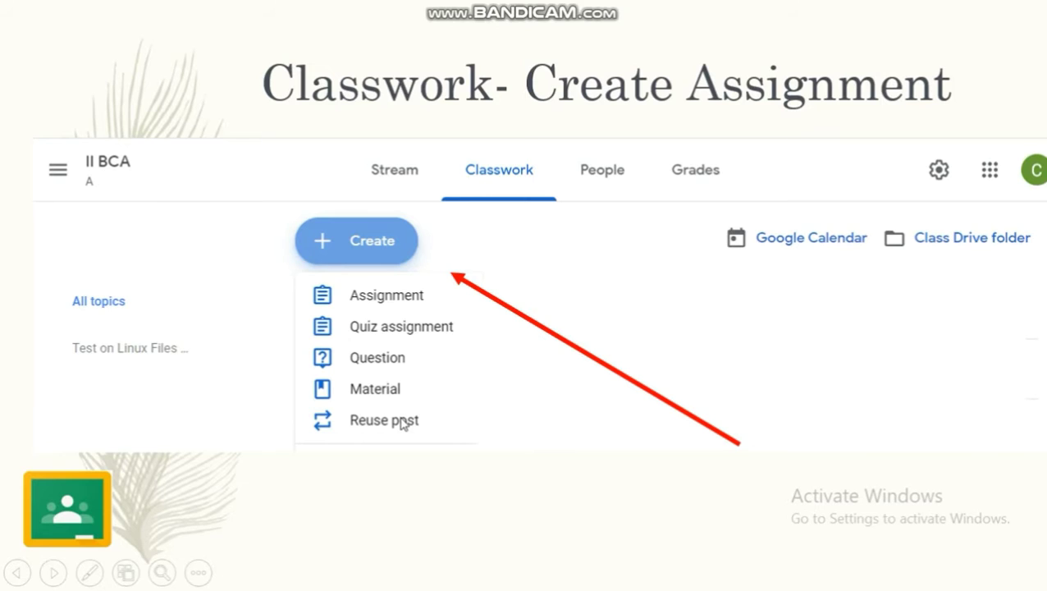
mouse_move(385, 439)
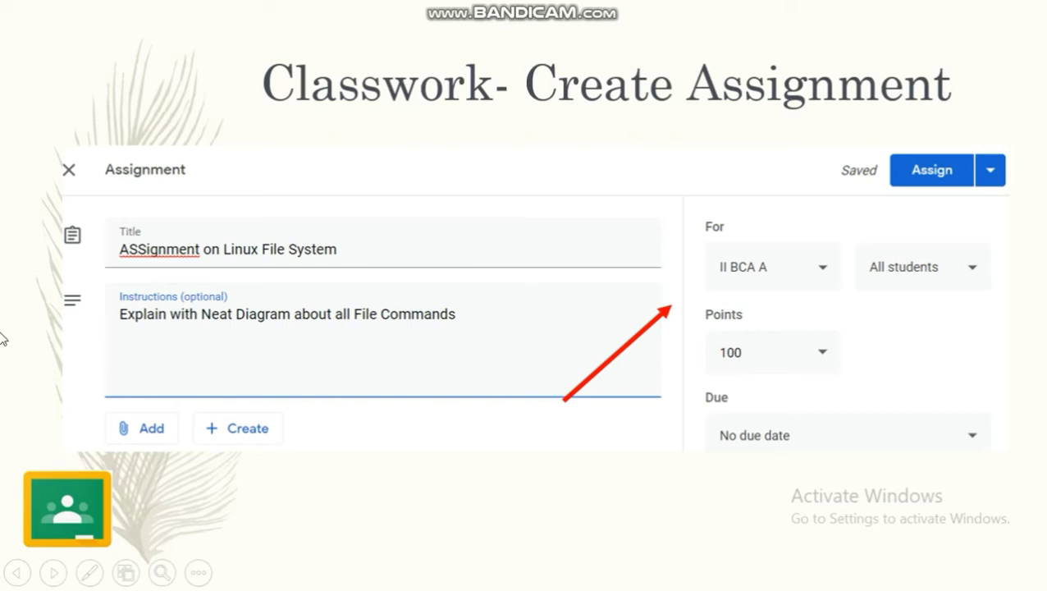
mouse_move(757, 304)
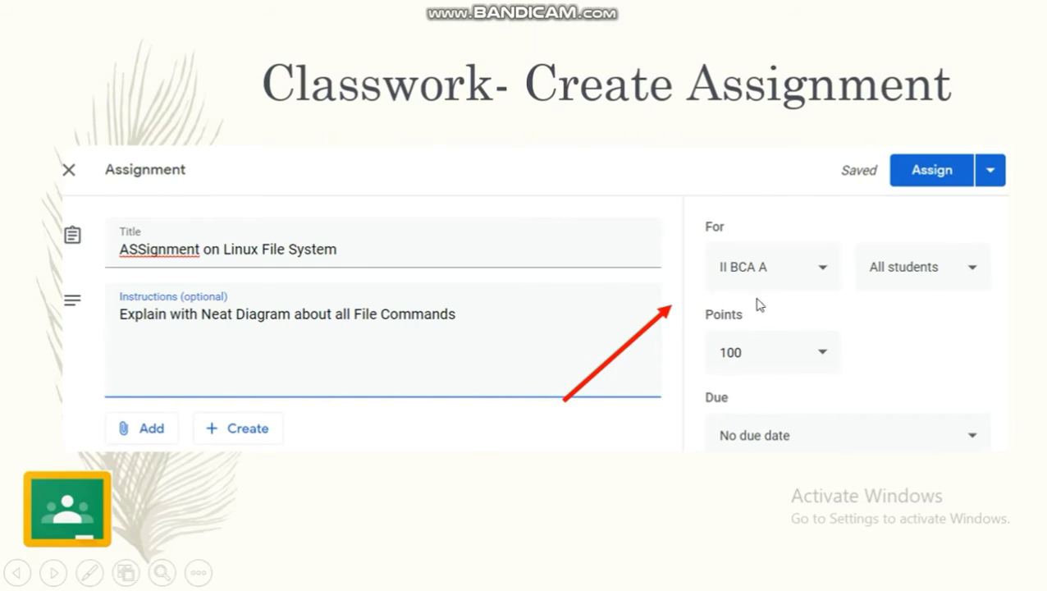
mouse_move(934, 271)
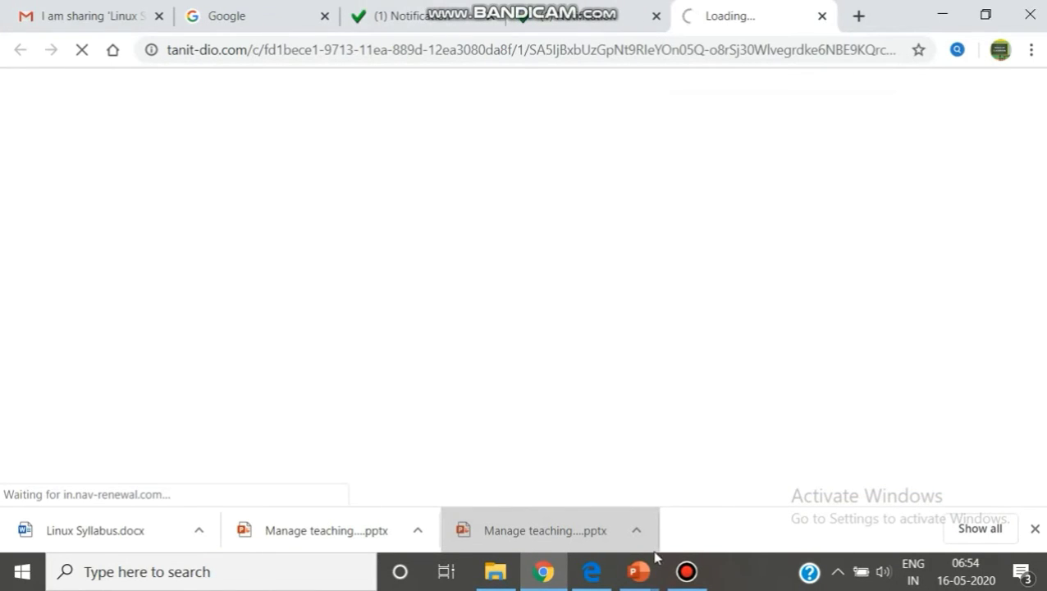
Advance the slideshow to the grade evaluation slide for all assignments
left_click(548, 530)
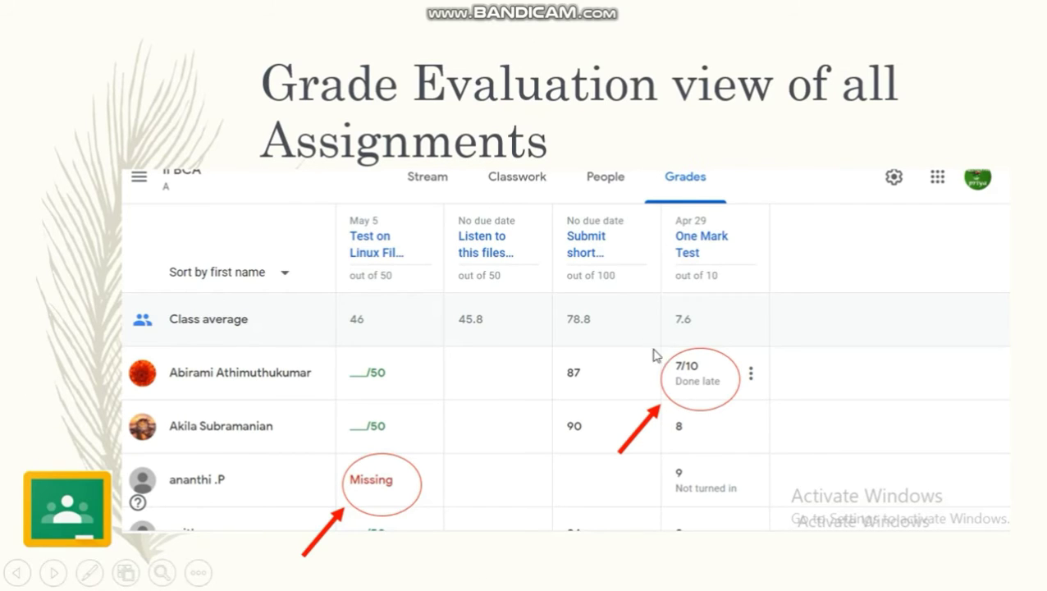
mouse_move(15, 570)
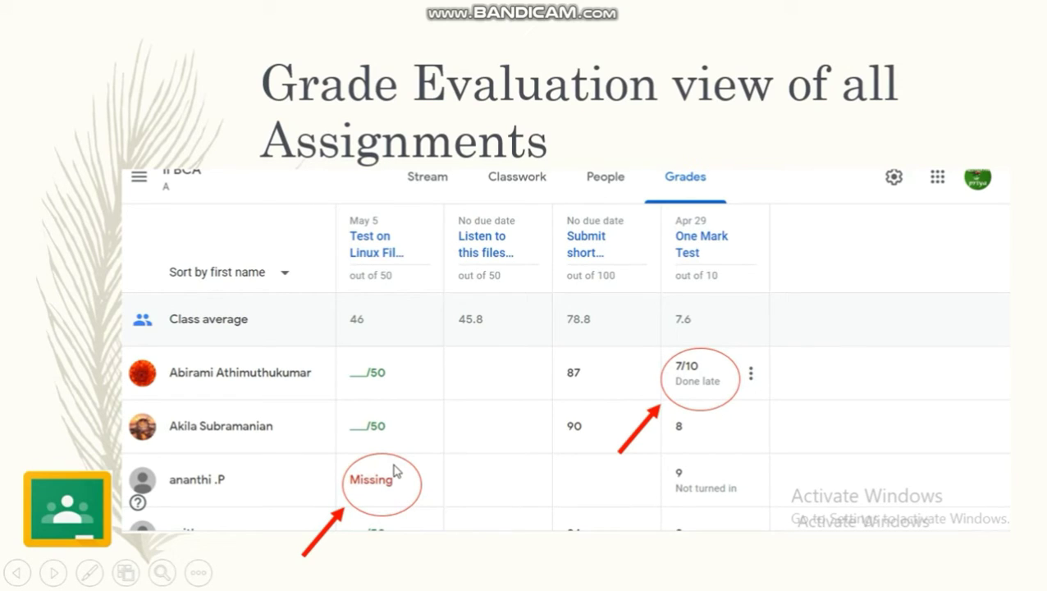
mouse_move(397, 466)
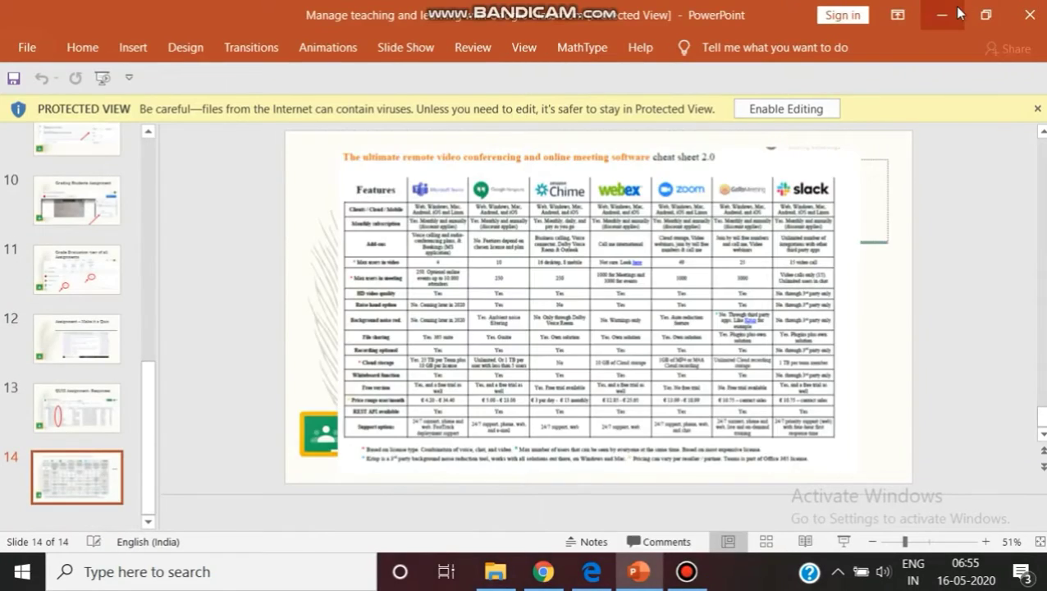
Switch to the Google tab and launch Classroom from the Google apps grid
left_click(495, 571)
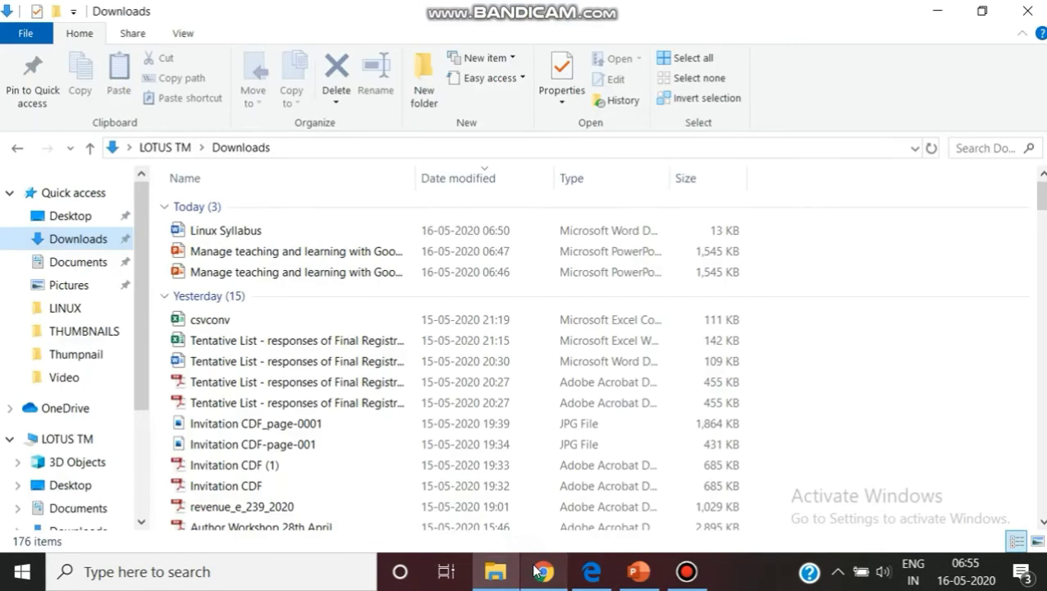
left_click(543, 571)
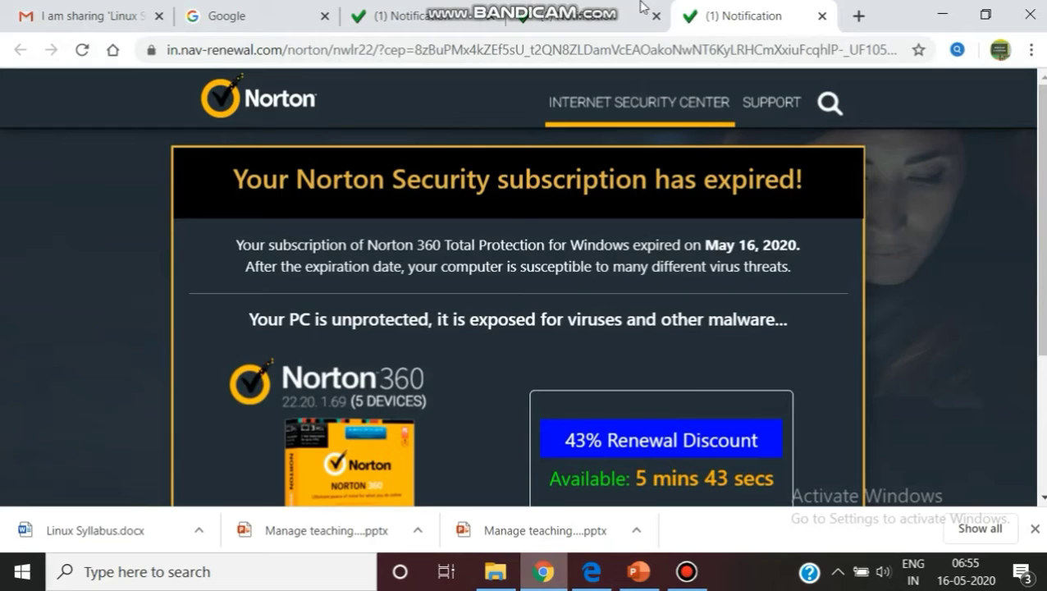
left_click(215, 15)
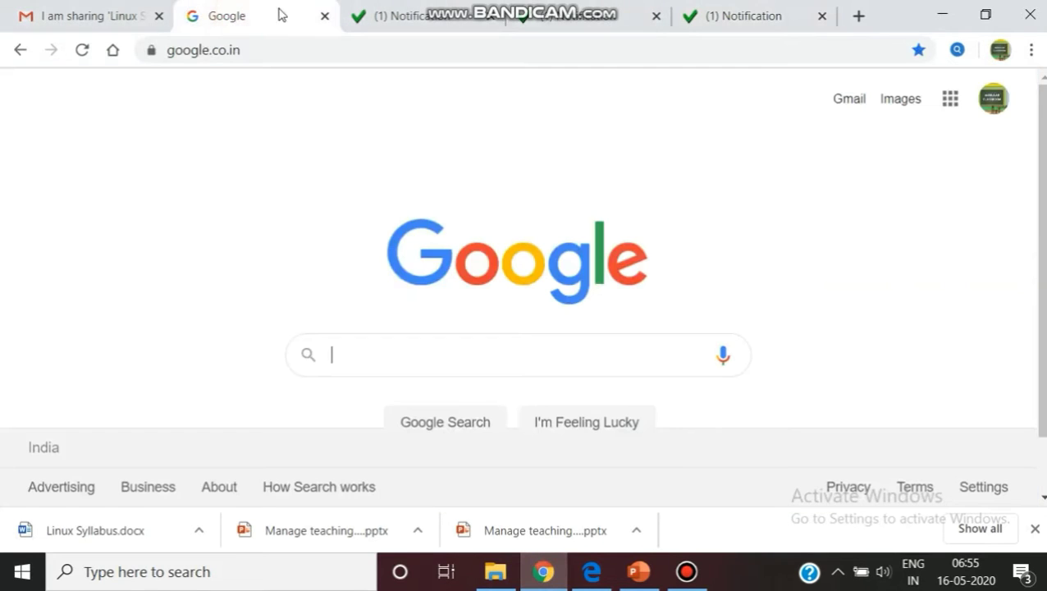
left_click(949, 99)
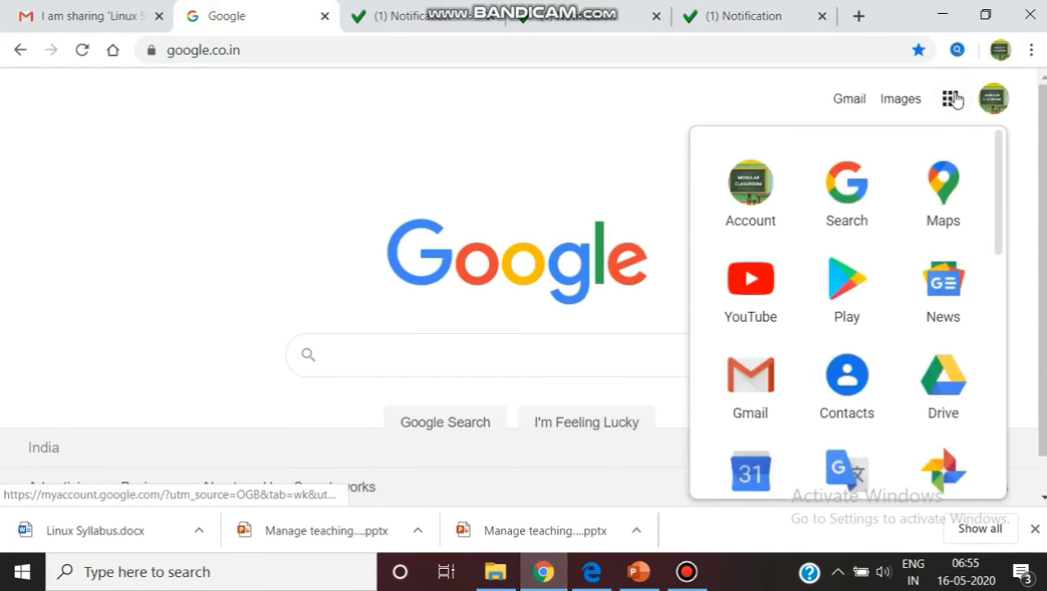
scroll("down", 3)
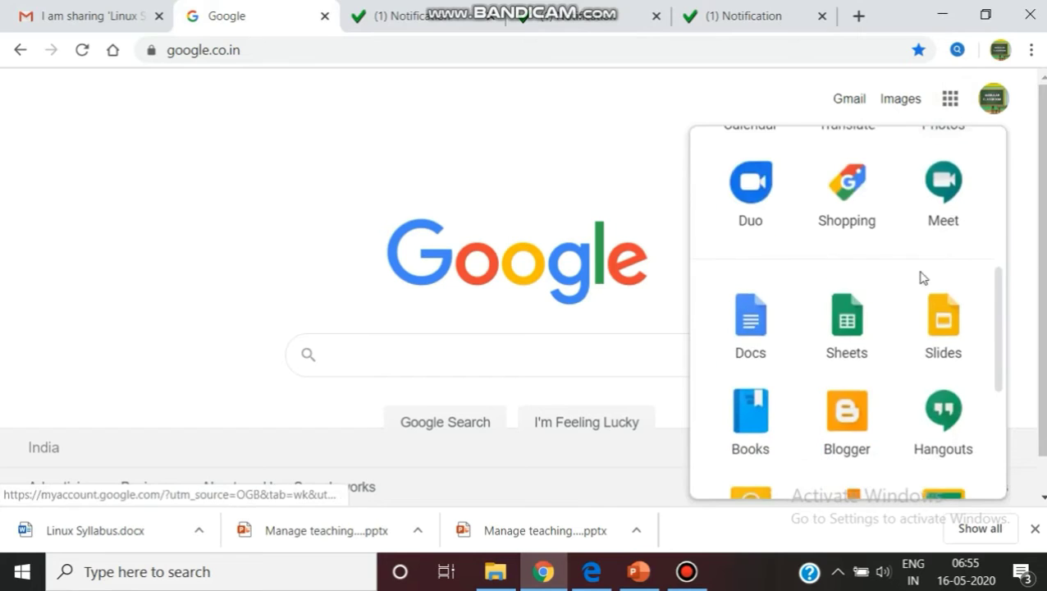
left_click(942, 316)
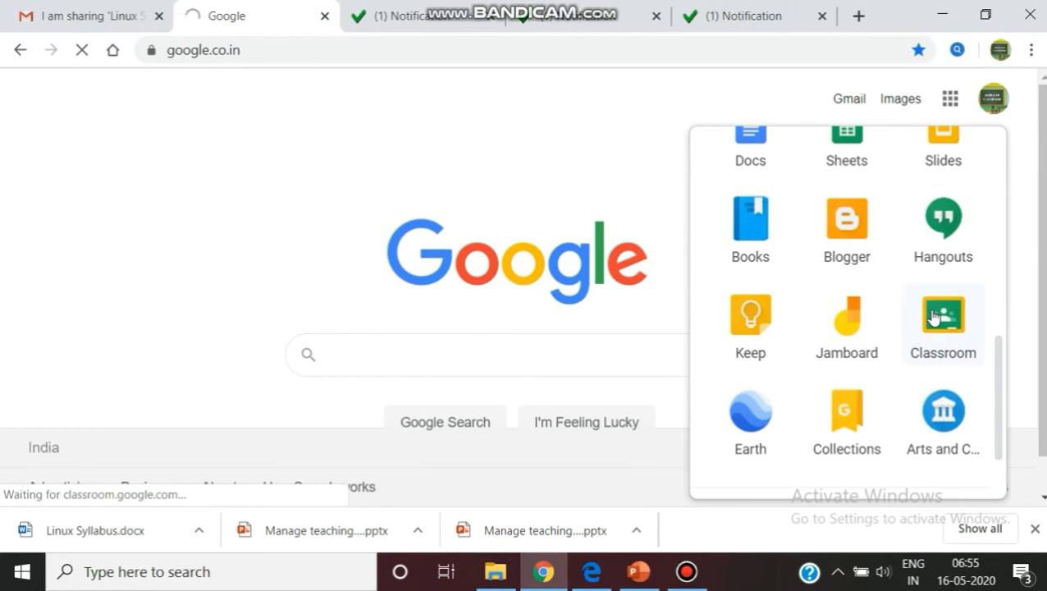
left_click(942, 316)
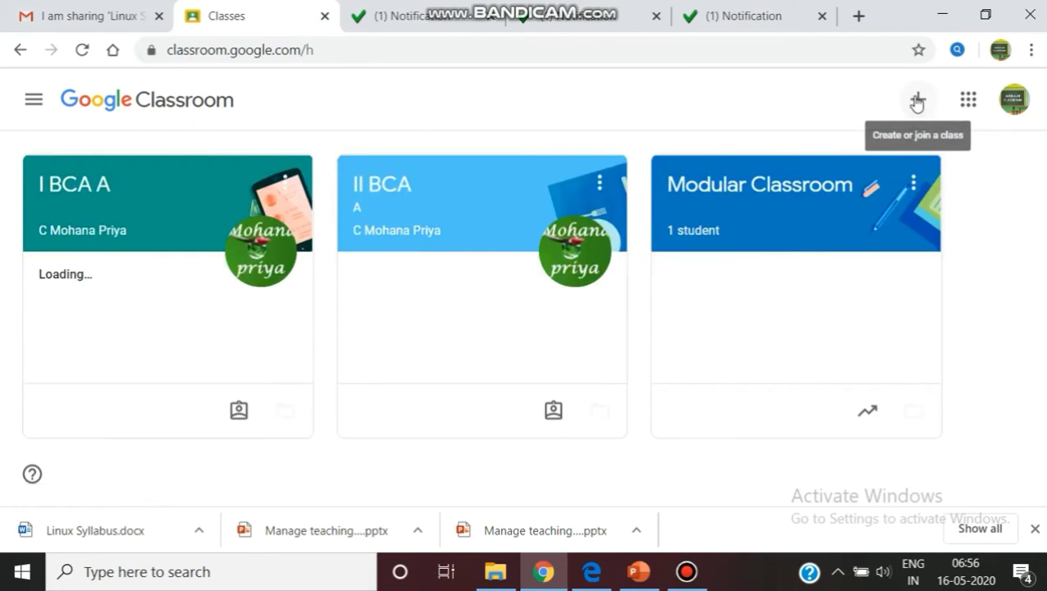
Choose Create class from the + menu to reach the school-use notice
left_click(917, 99)
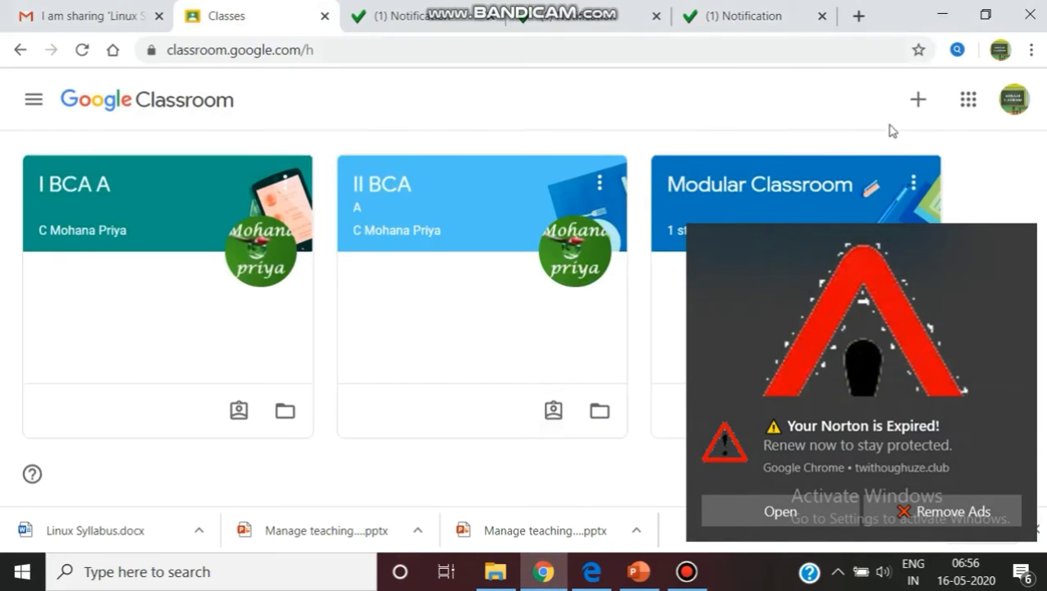
left_click(917, 99)
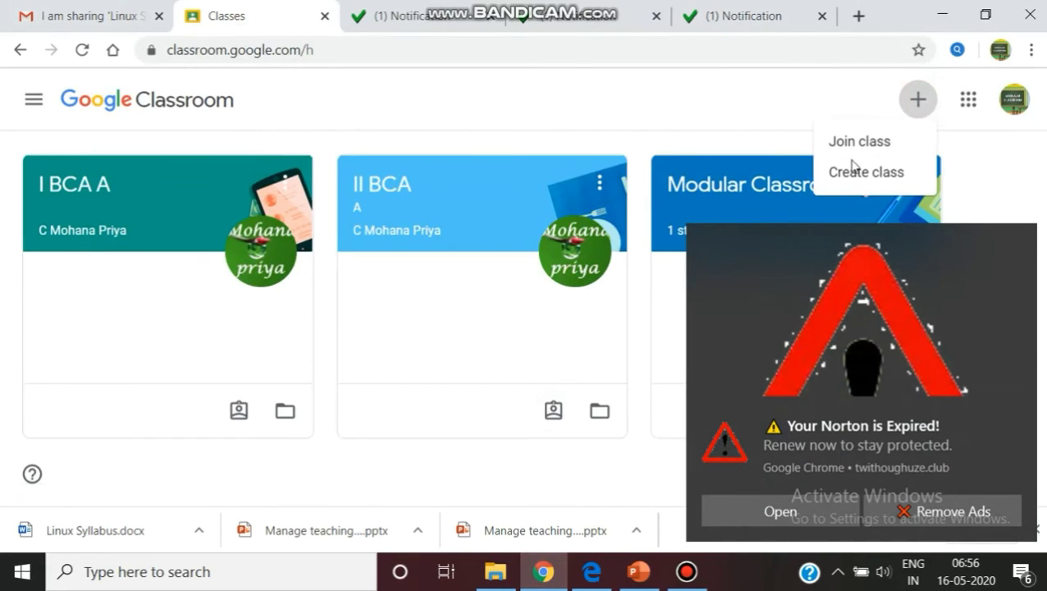
mouse_move(805, 174)
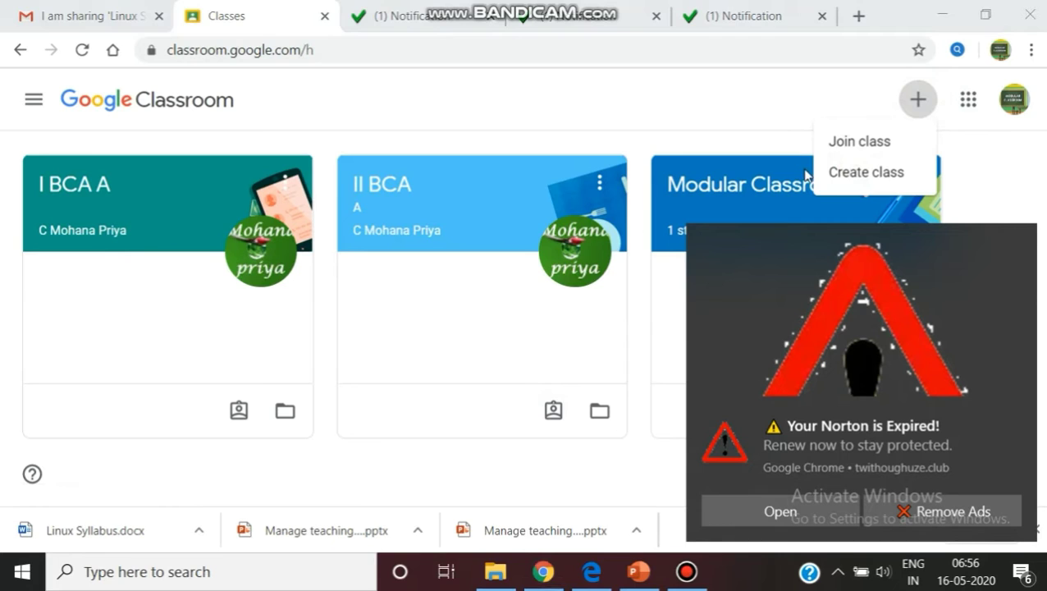
mouse_move(1017, 433)
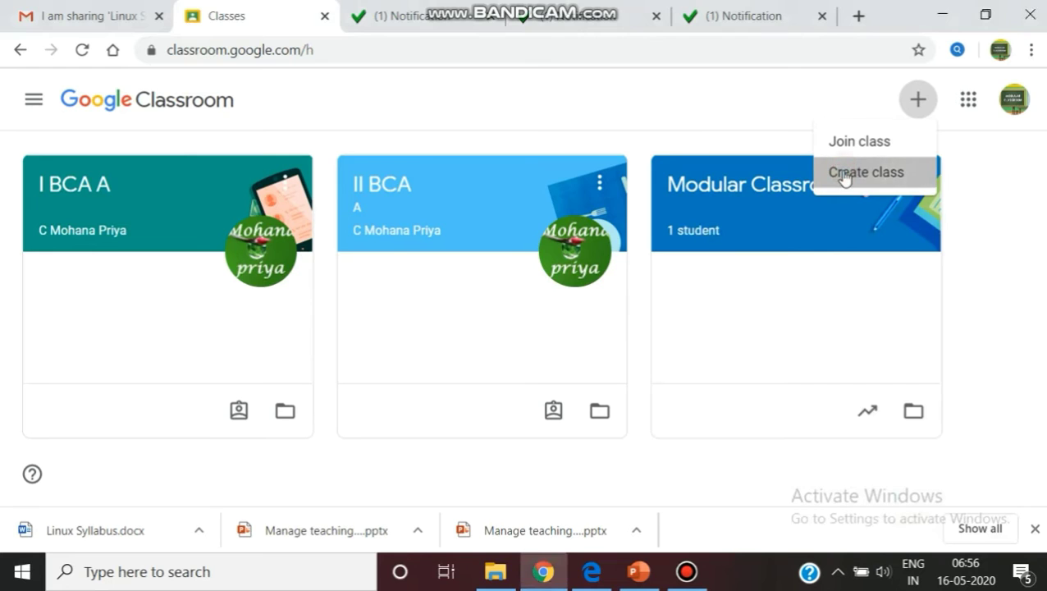
left_click(864, 172)
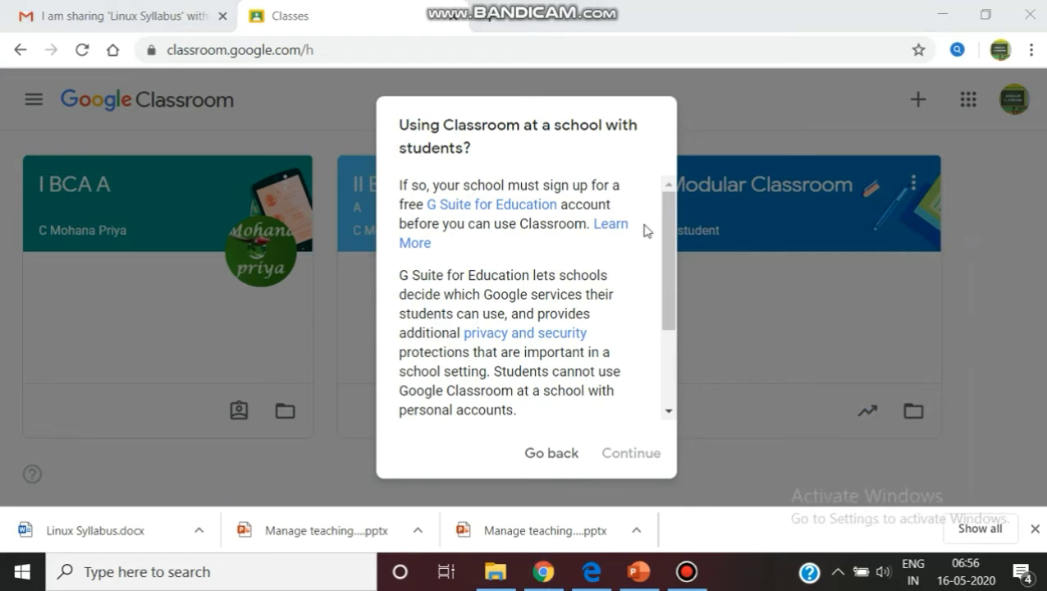
Reopen Create class, tick the not-at-a-school acknowledgement and continue to the form
left_click(630, 453)
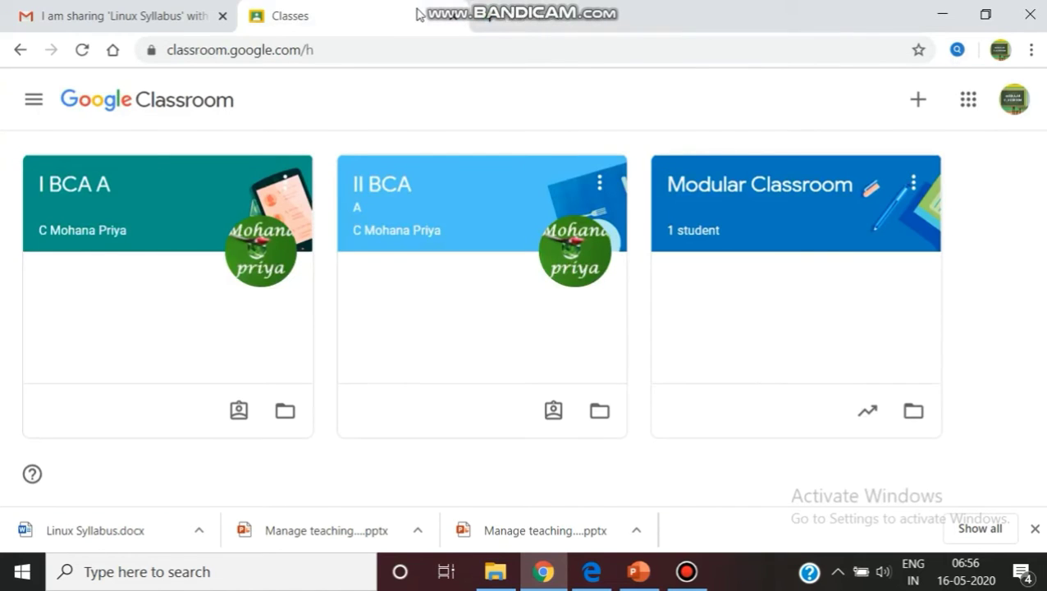
left_click(917, 99)
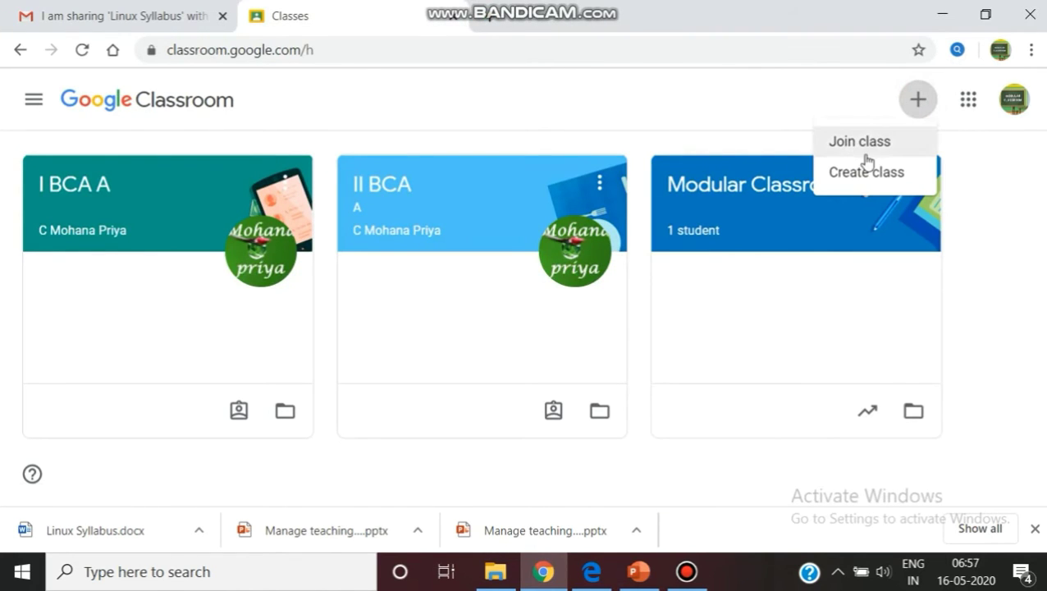
left_click(865, 171)
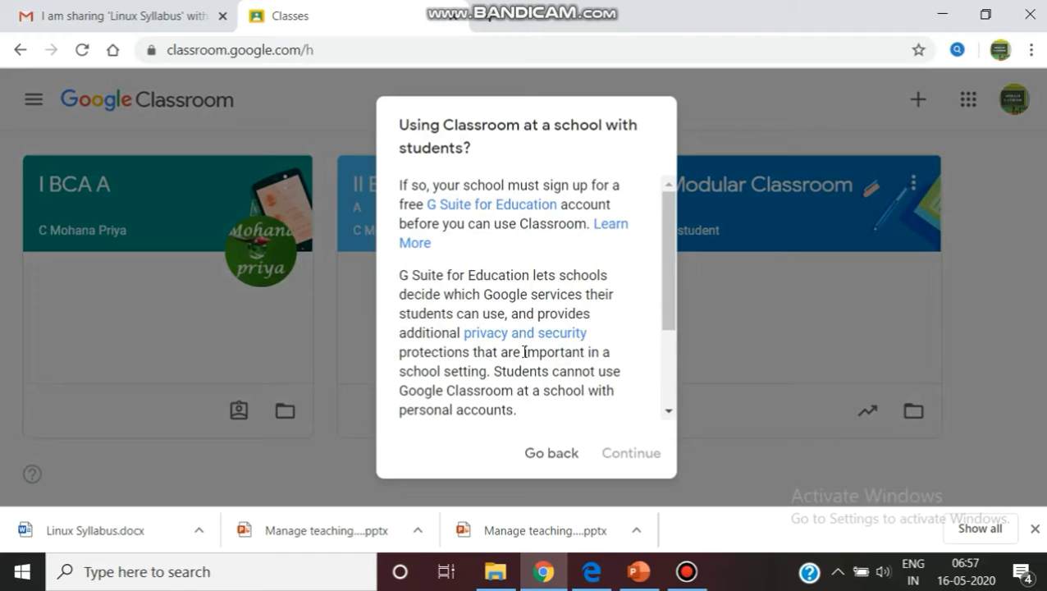
scroll("down", 3)
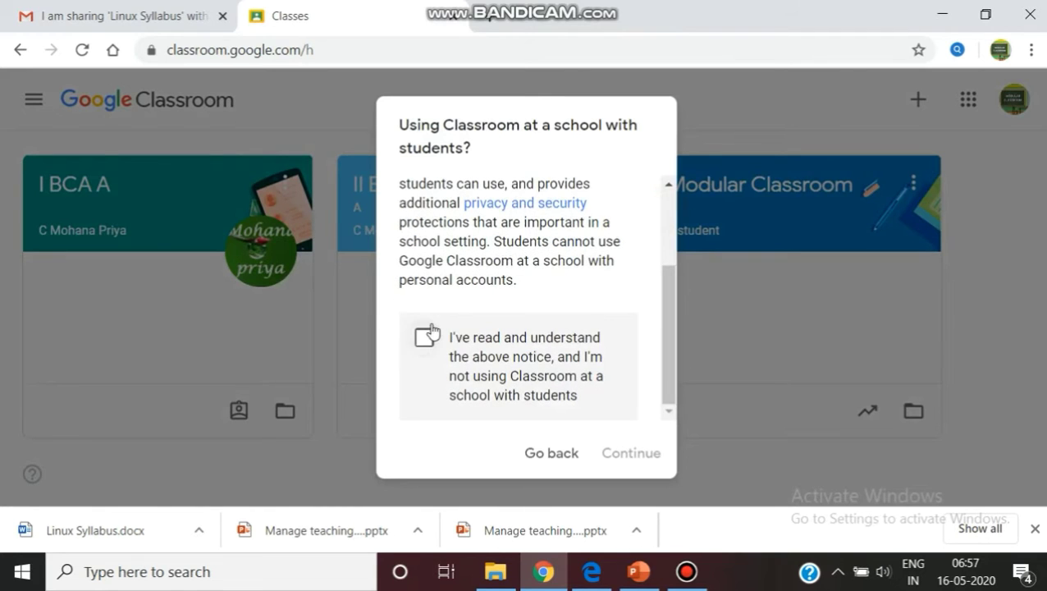
left_click(424, 337)
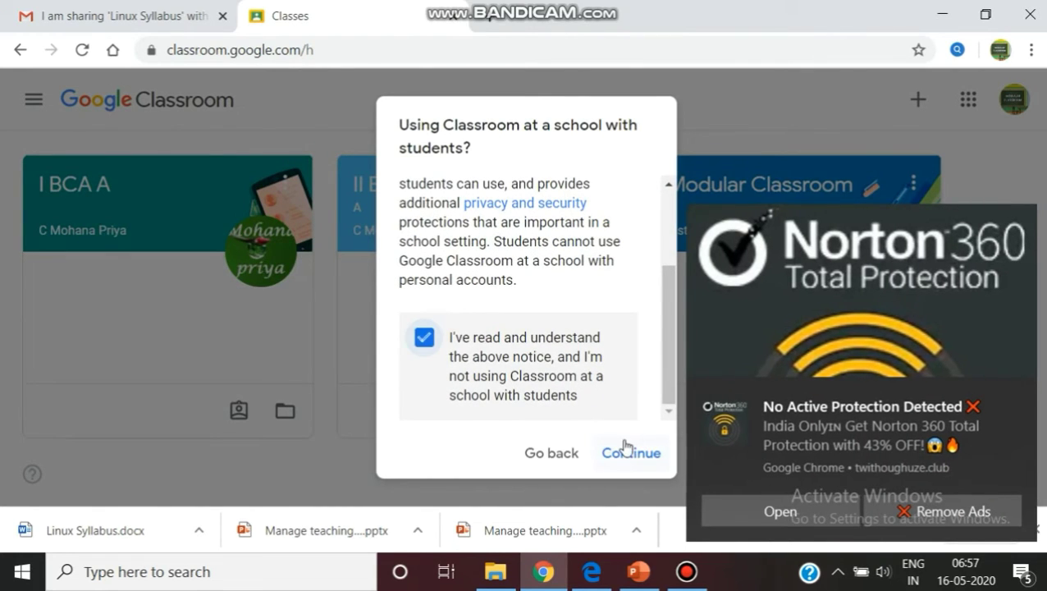
left_click(630, 452)
type("I")
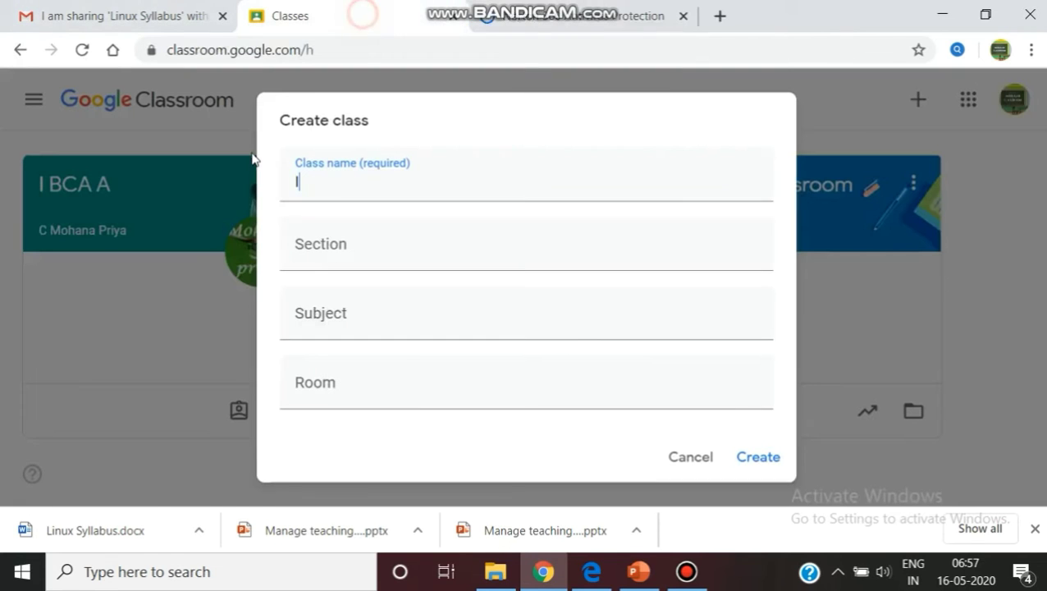
Enter class I Maths, section A, subject Mathematical numerical methods, and submit
left_click(525, 181)
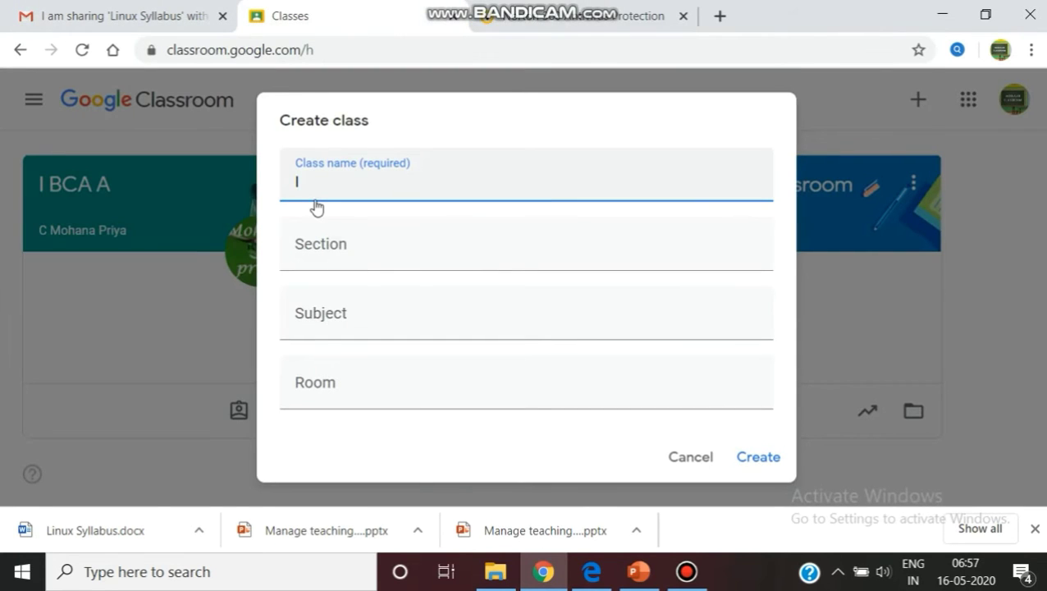
type("Maths")
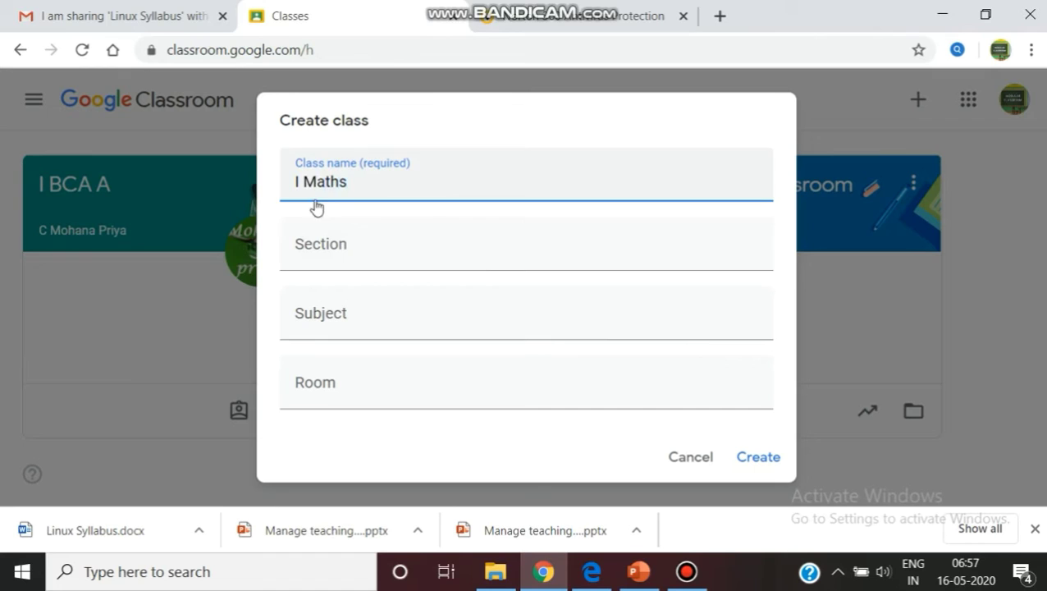
type("A")
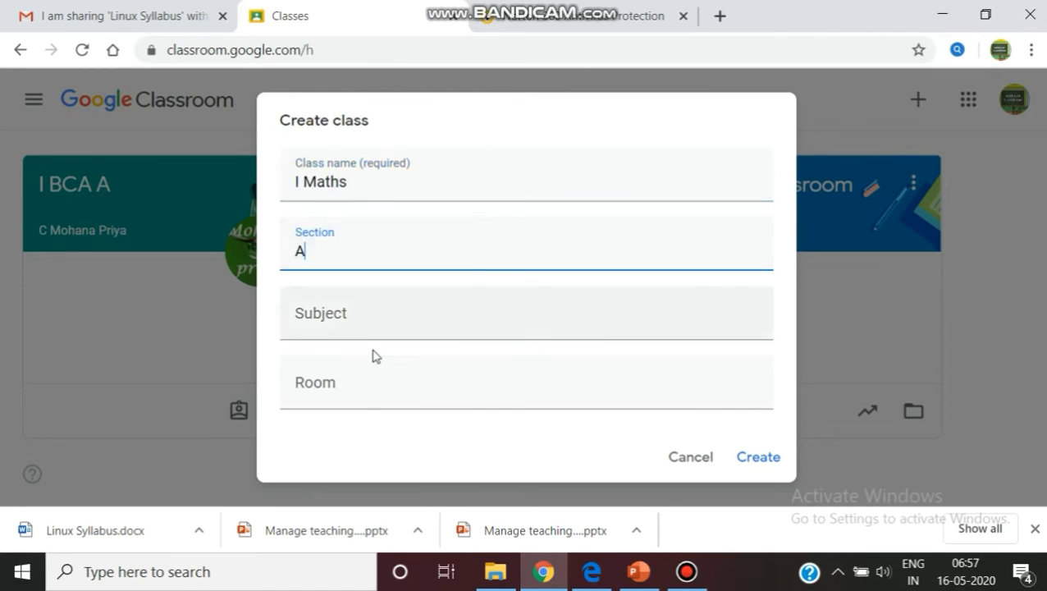
left_click(365, 320)
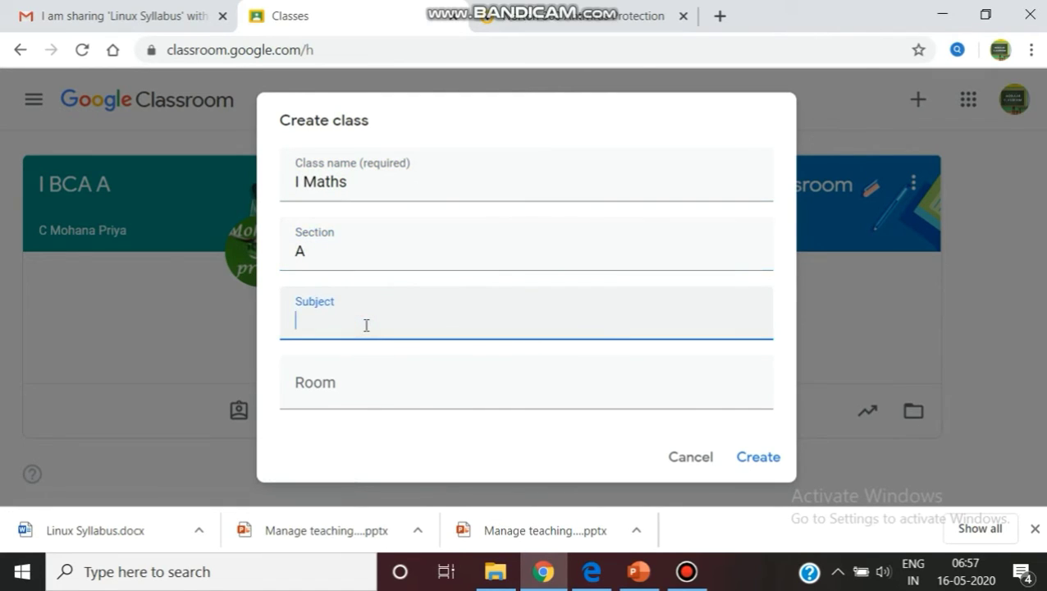
type("M")
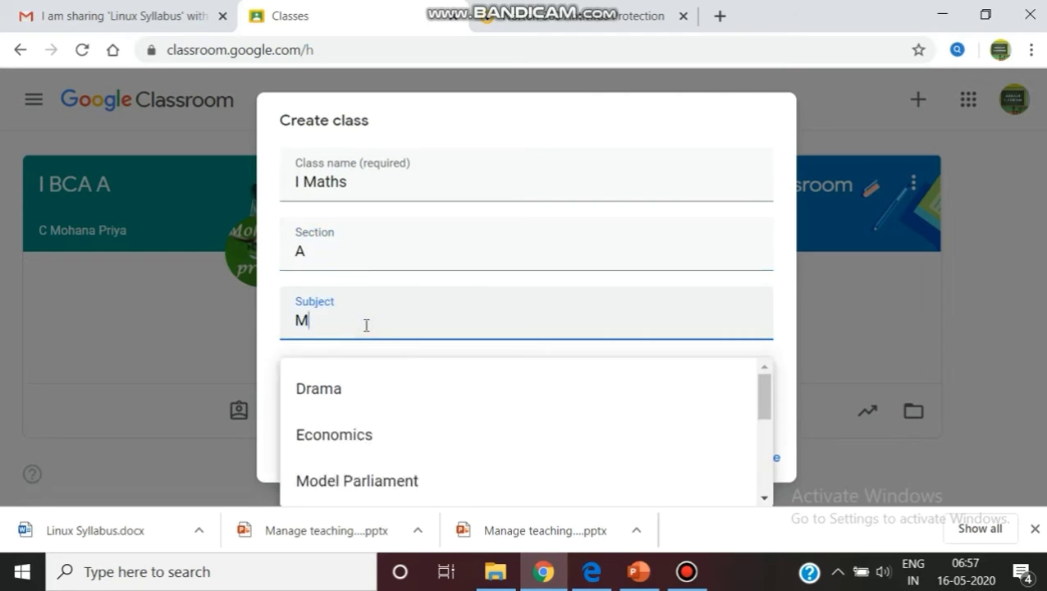
type("athemat")
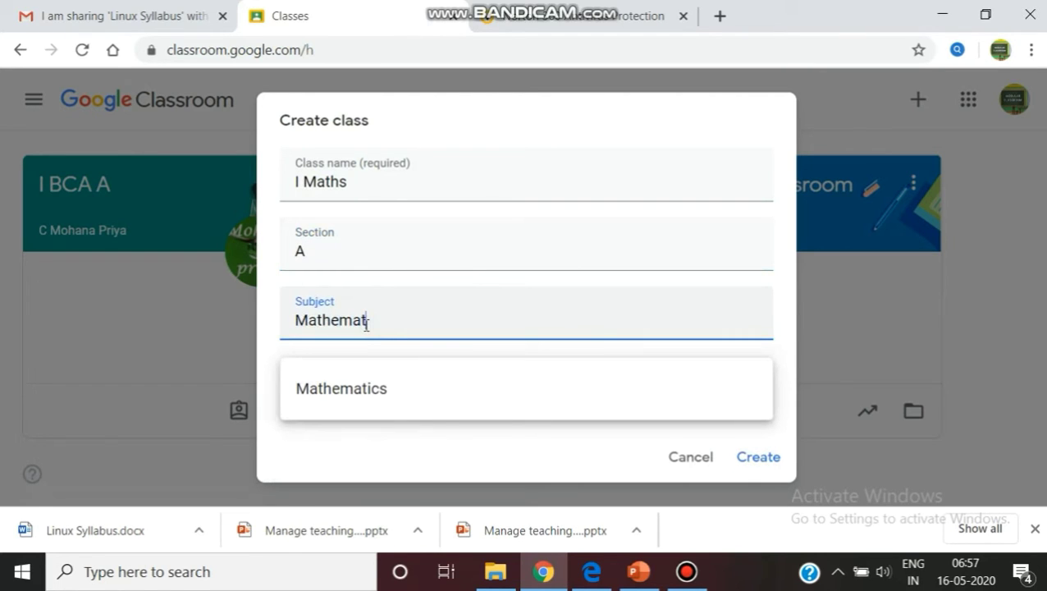
type("ical")
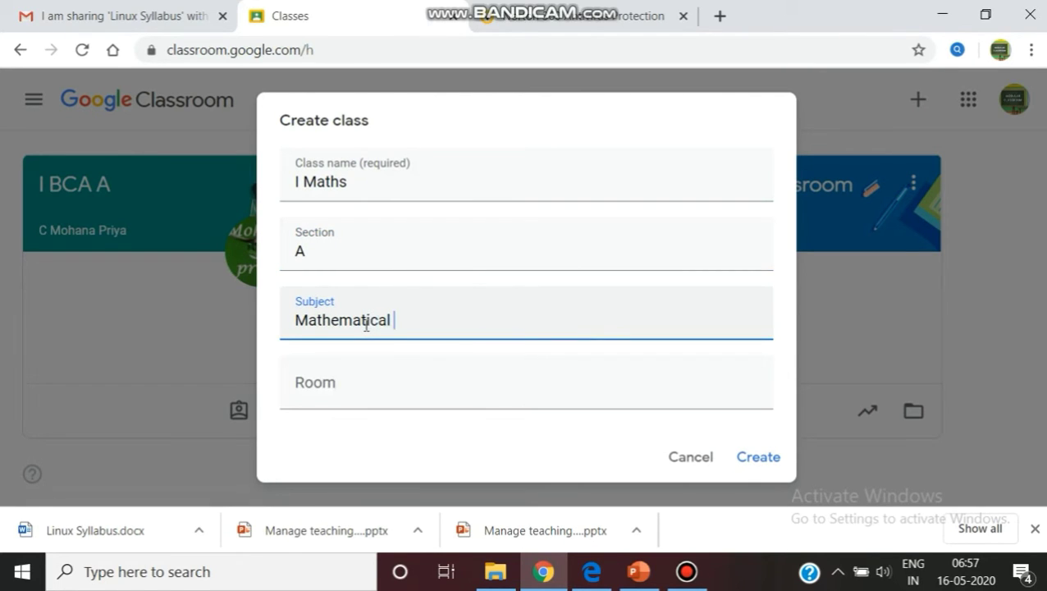
type("numerical met")
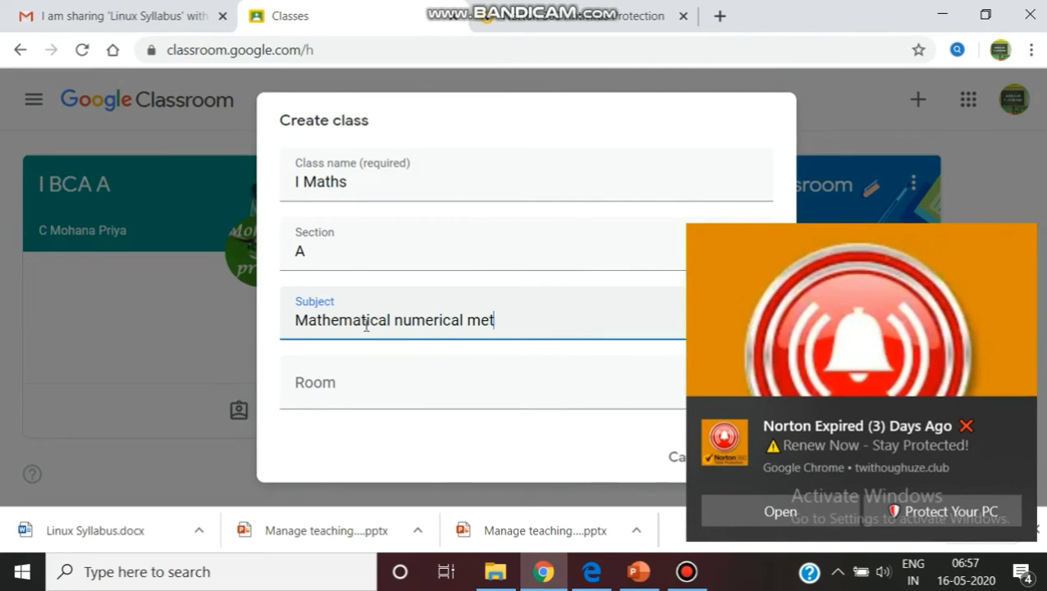
type("hods")
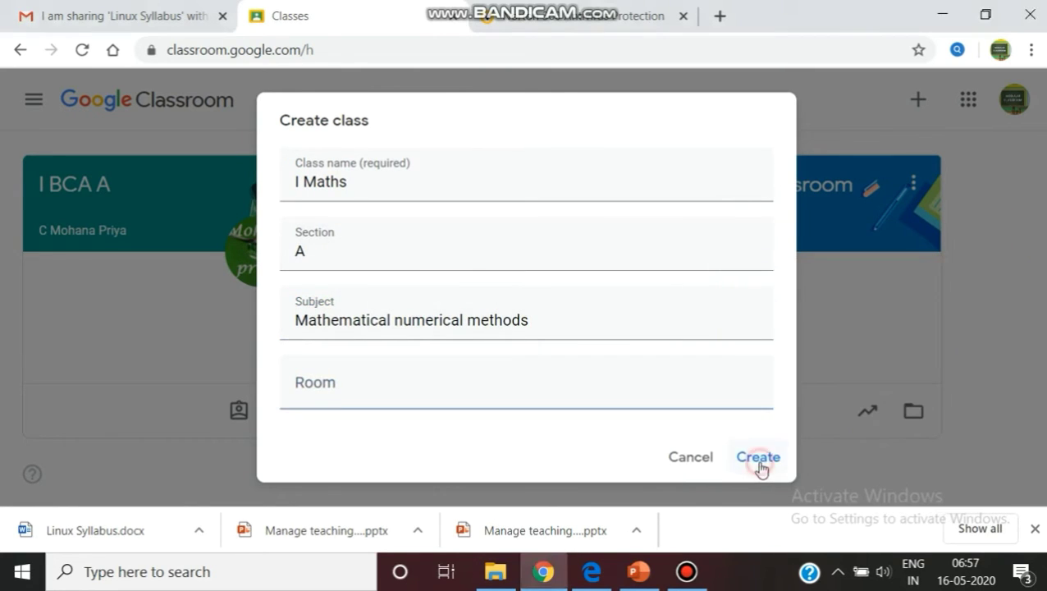
left_click(757, 457)
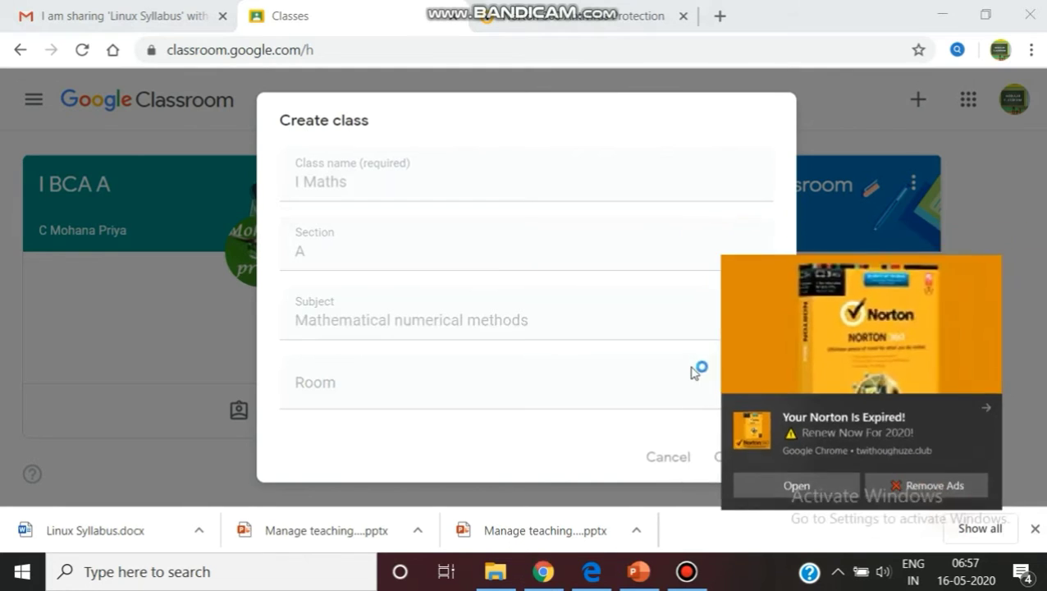
Click Create for I Maths and close the Norton advertisement tab
left_click(738, 456)
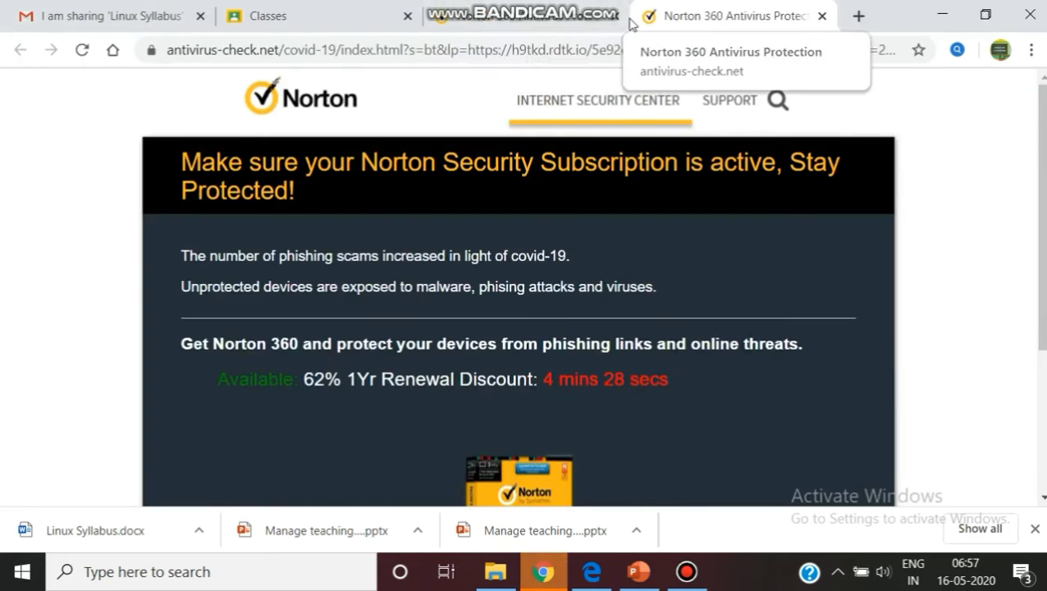
left_click(279, 15)
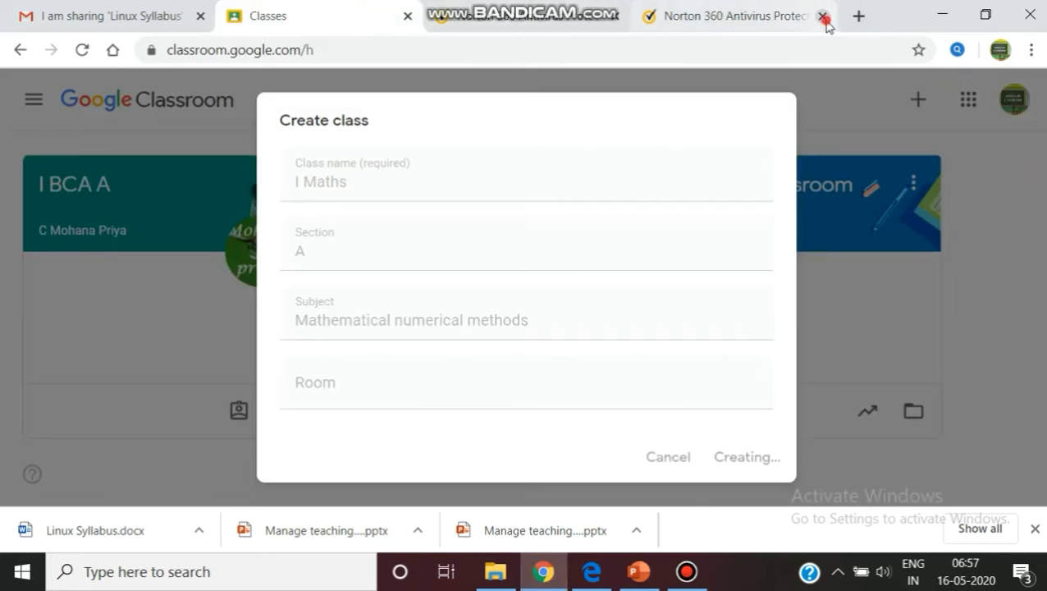
left_click(825, 16)
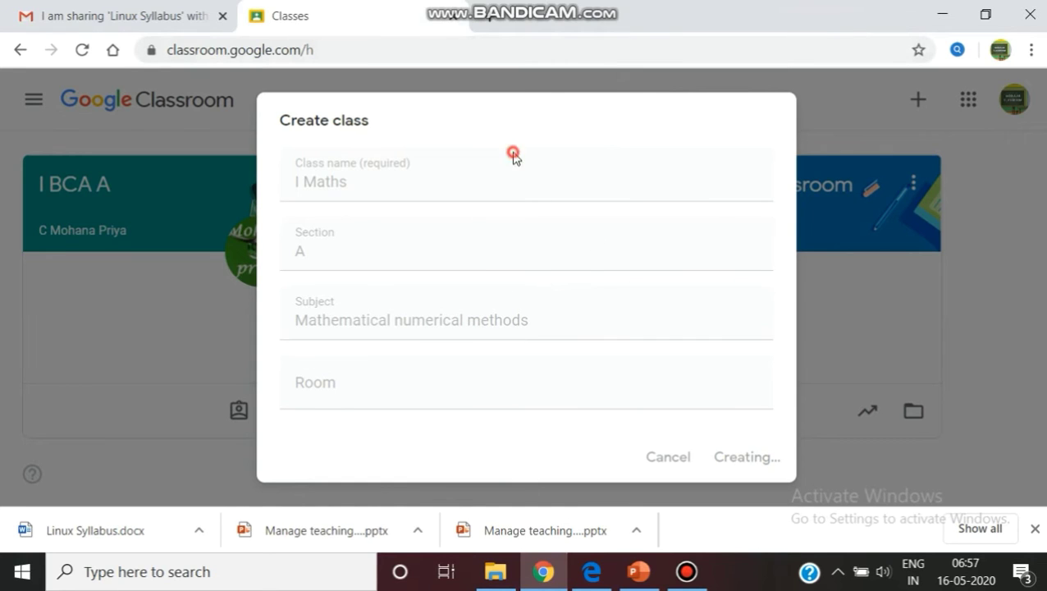
mouse_move(708, 185)
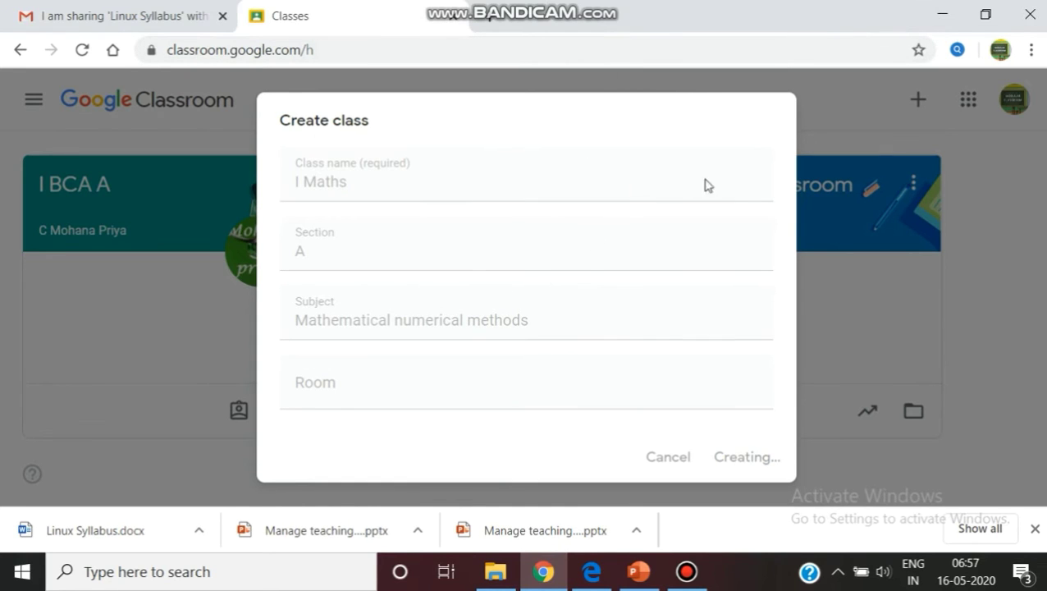
left_click(745, 456)
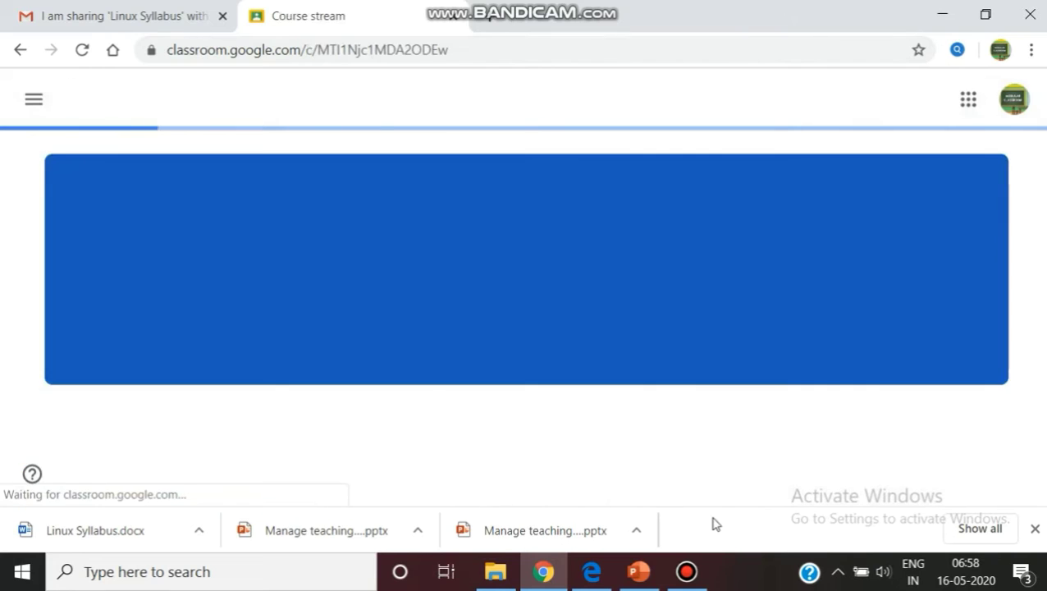
mouse_move(617, 251)
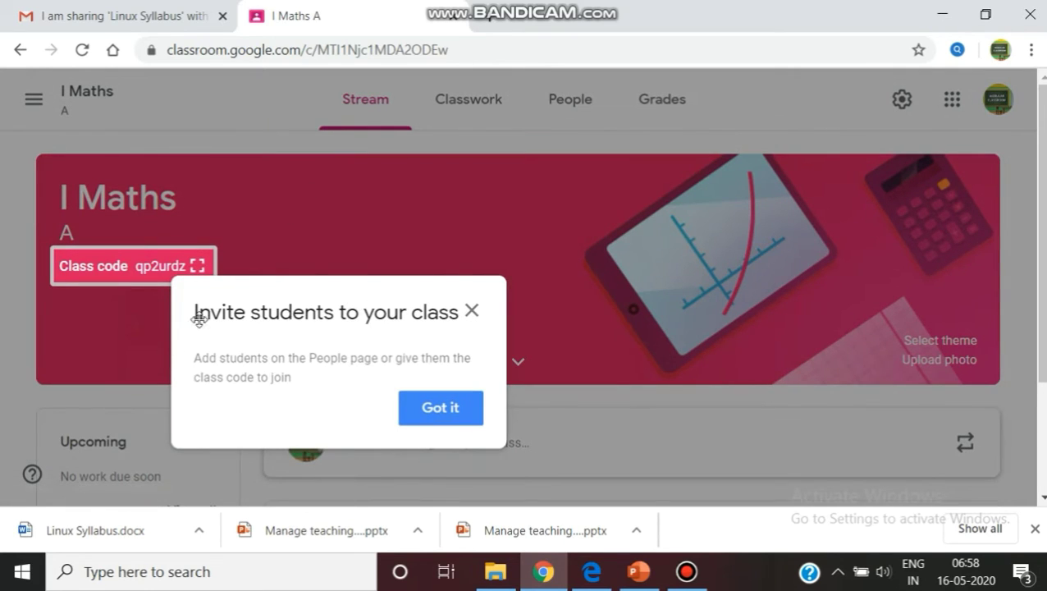
mouse_move(495, 310)
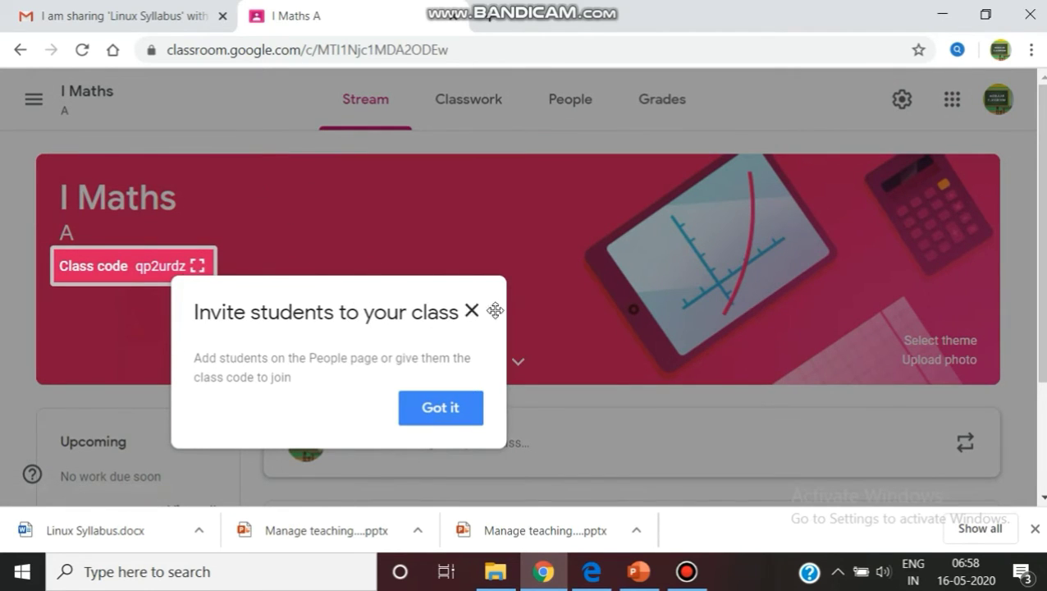
left_click(441, 408)
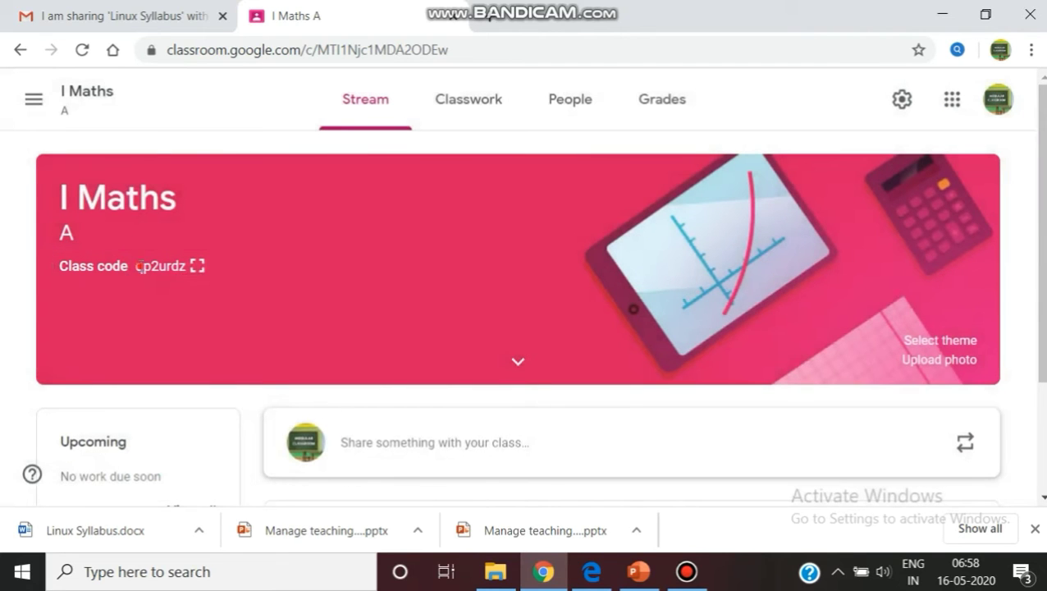
left_click(195, 265)
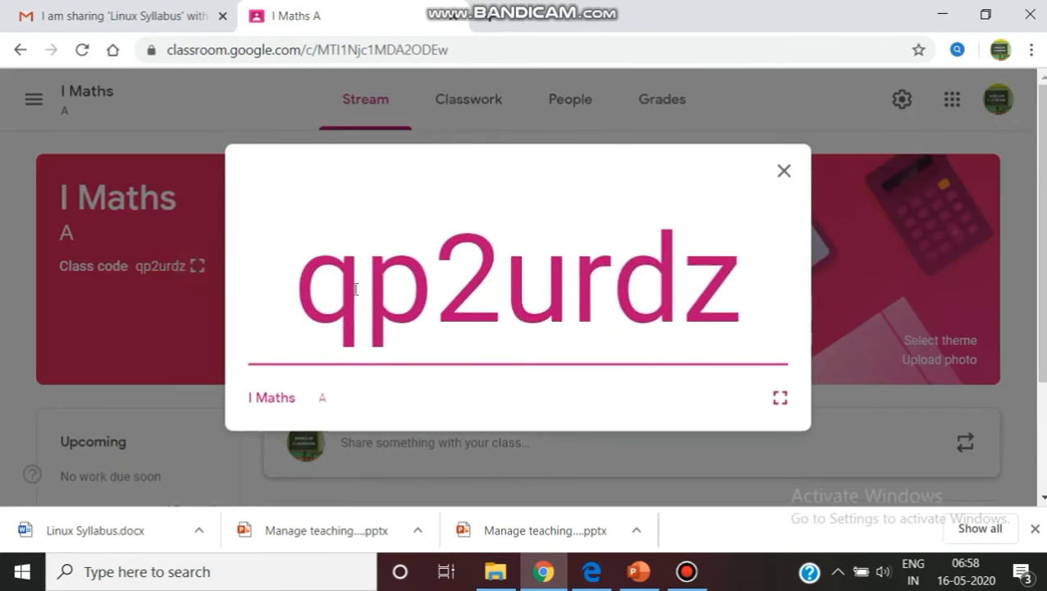
mouse_move(672, 288)
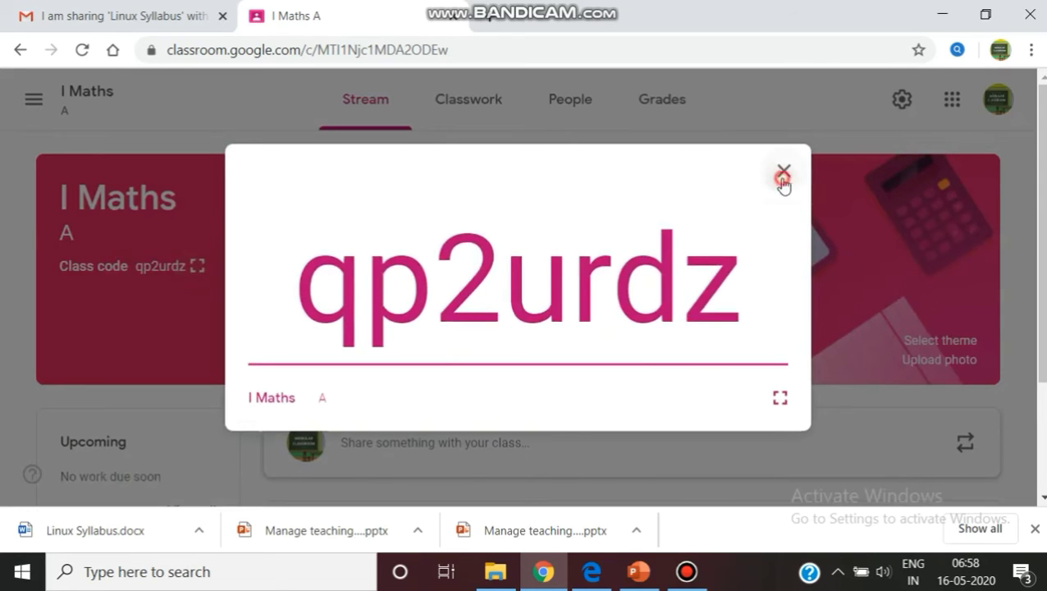
left_click(783, 170)
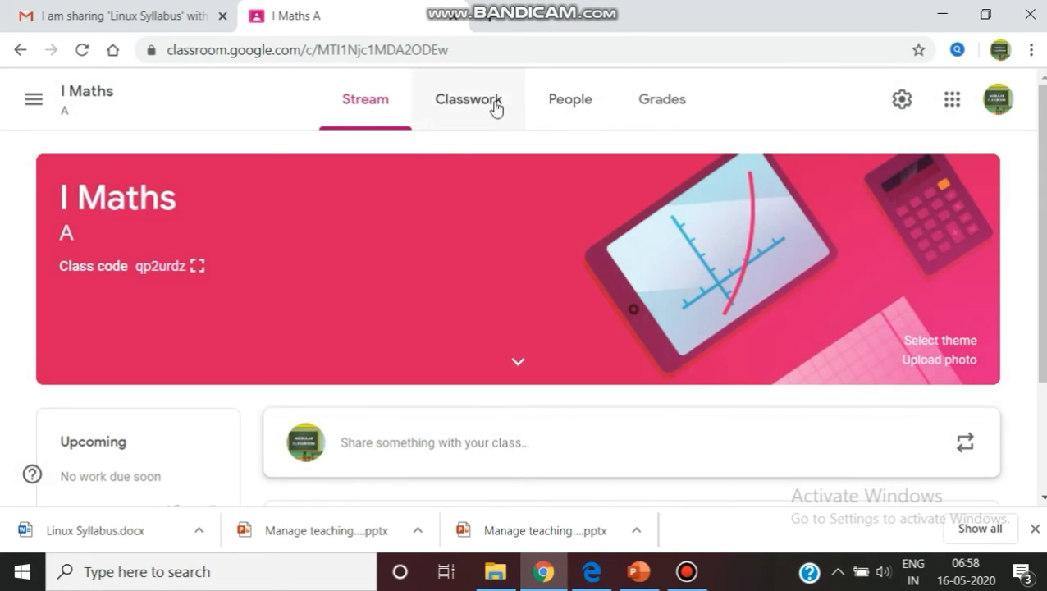
View the empty Classwork page, then go back to the class stream
left_click(467, 98)
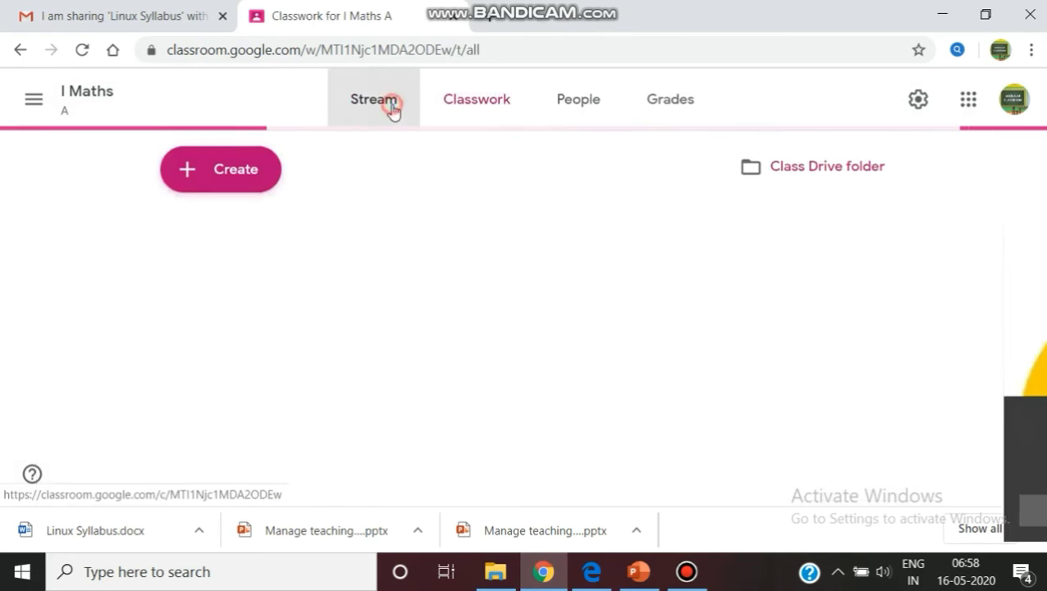
left_click(373, 98)
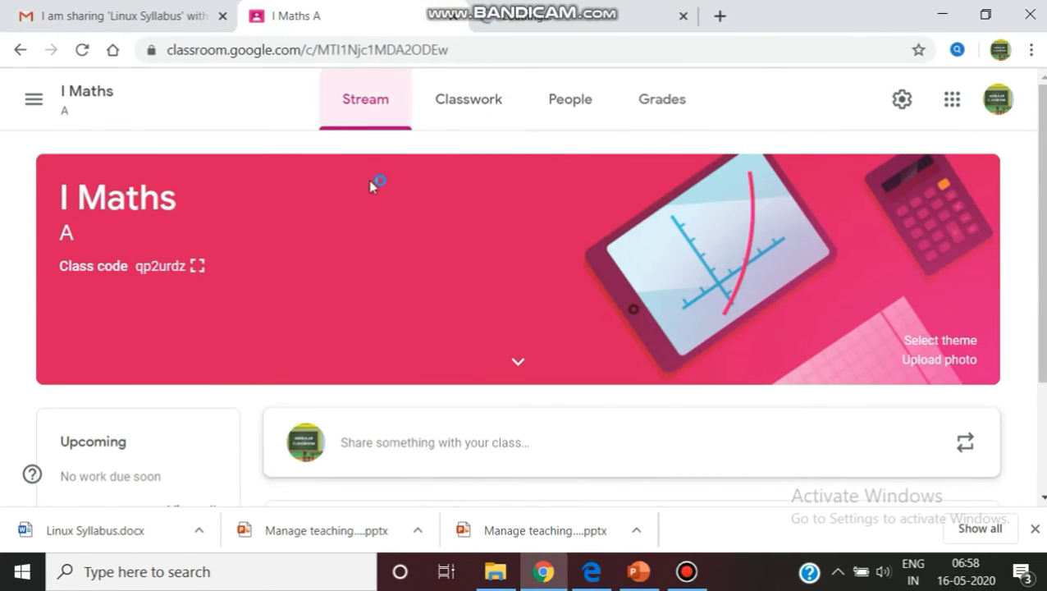
mouse_move(340, 114)
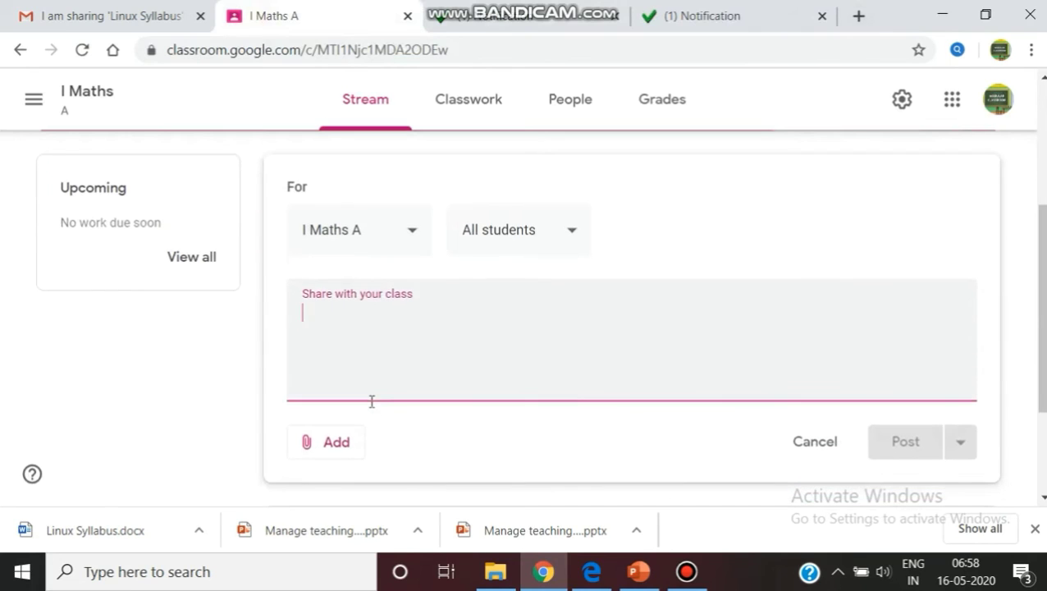
Open the post's Add > File Drive window on its Upload tab
left_click(326, 441)
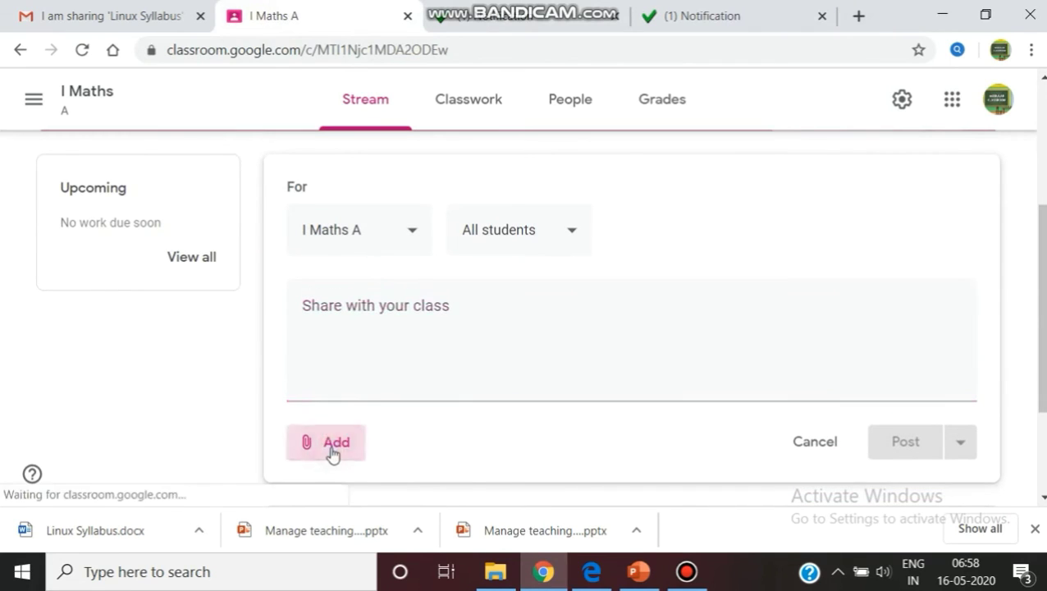
left_click(325, 441)
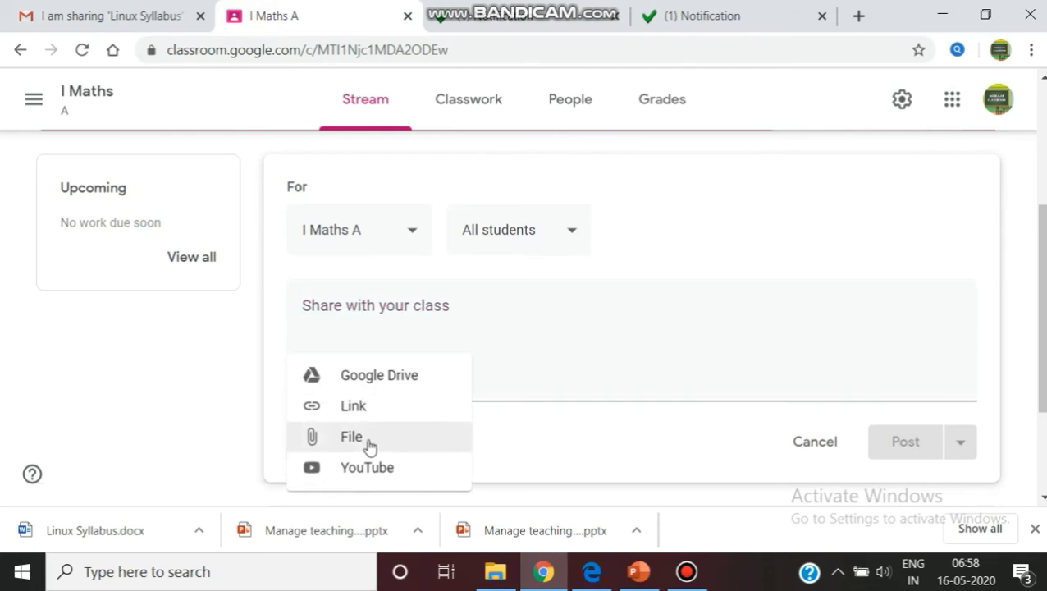
mouse_move(367, 433)
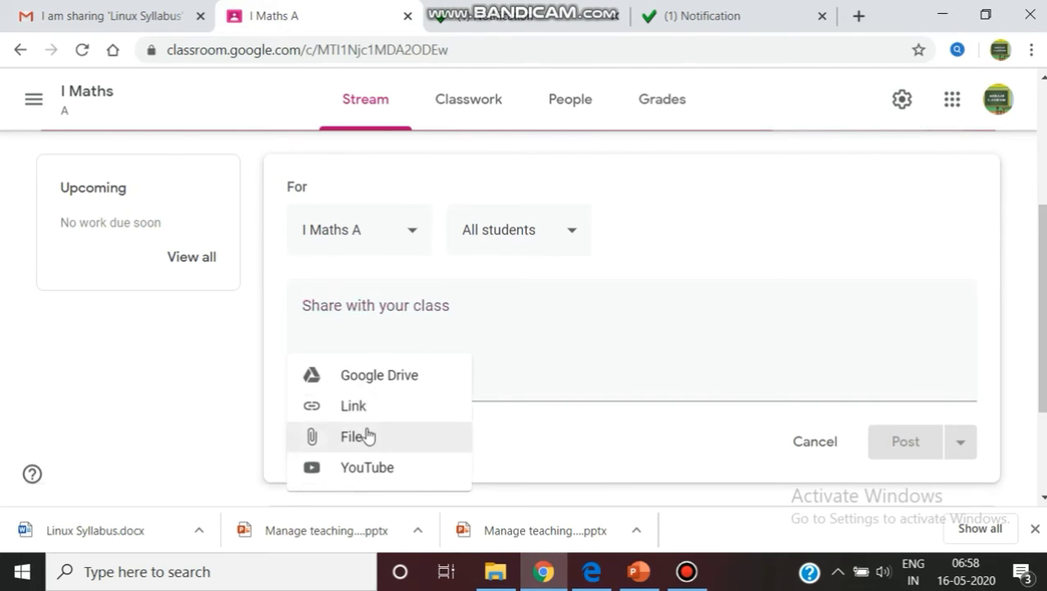
left_click(352, 435)
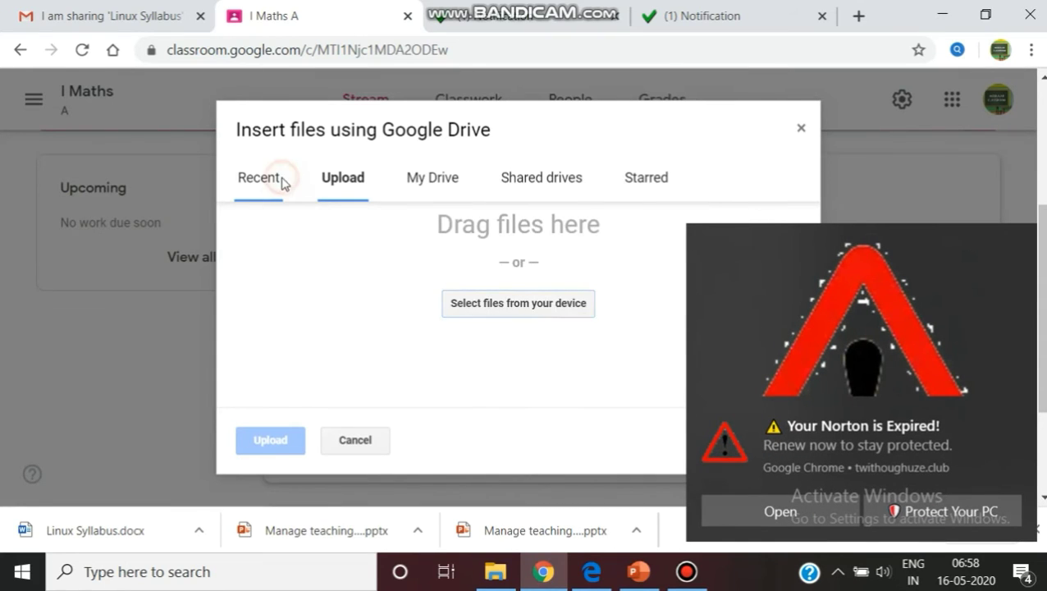
left_click(258, 177)
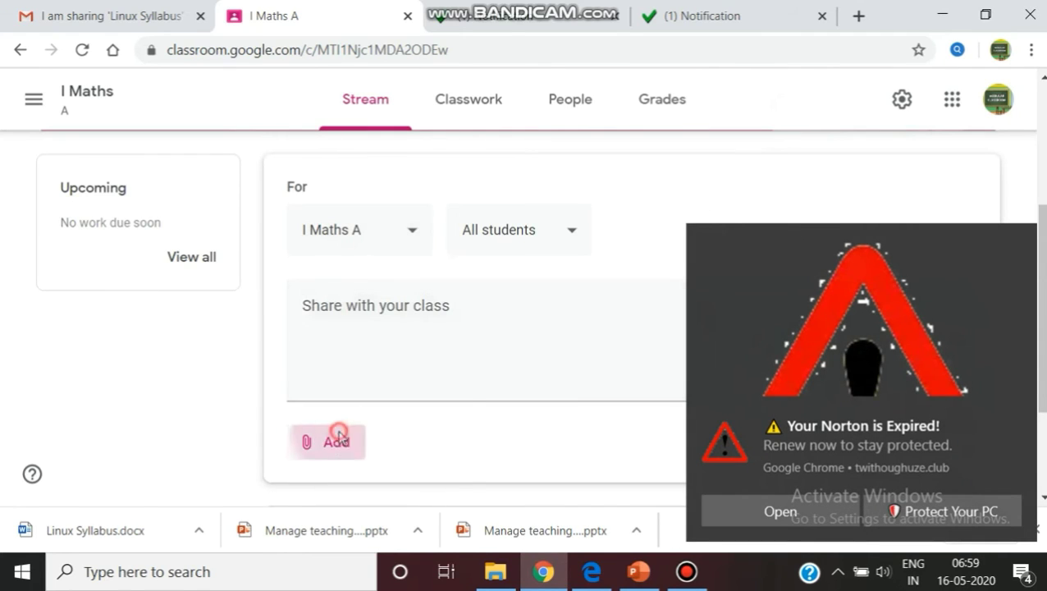
left_click(326, 440)
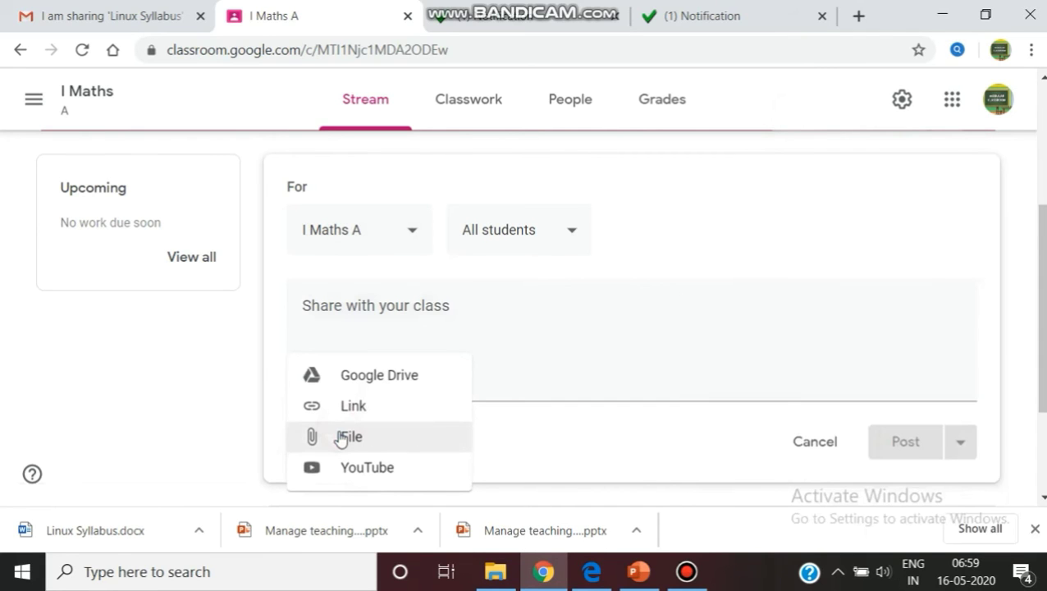
left_click(379, 375)
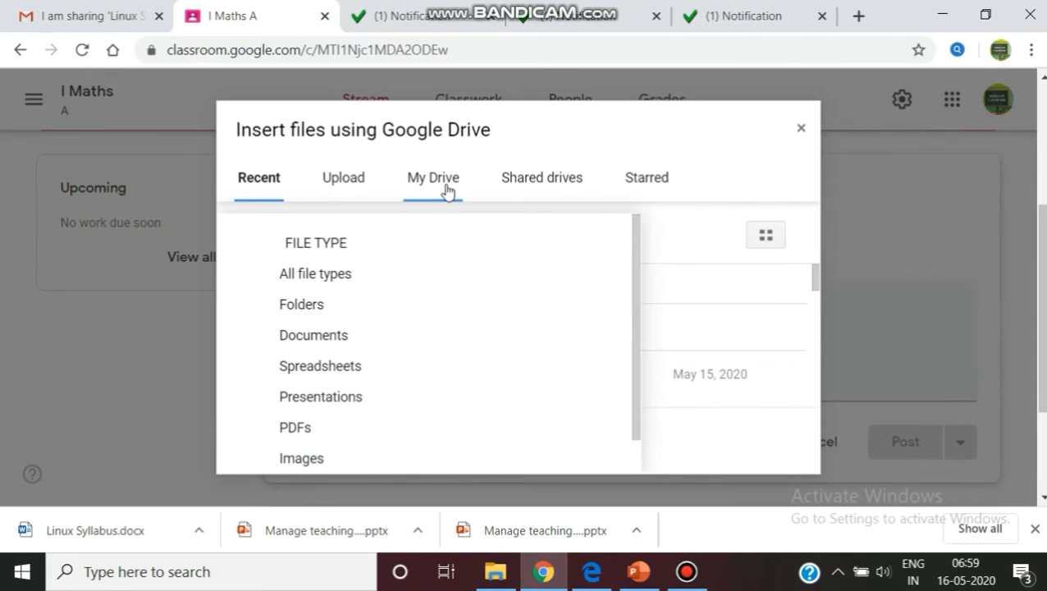
left_click(342, 177)
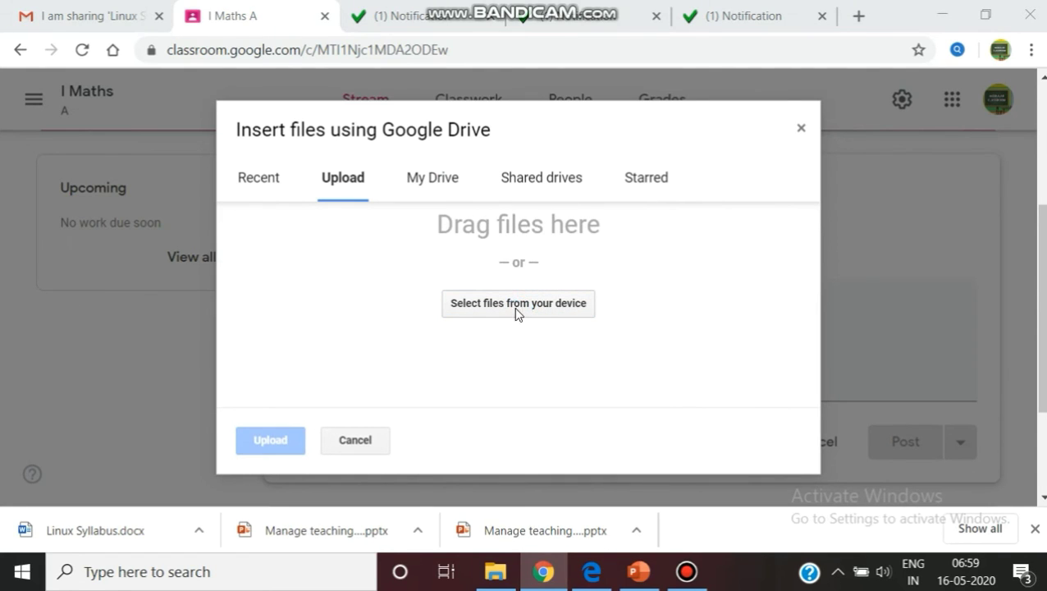
Select Linux Syllabus.docx from Downloads and upload it to the post
left_click(517, 303)
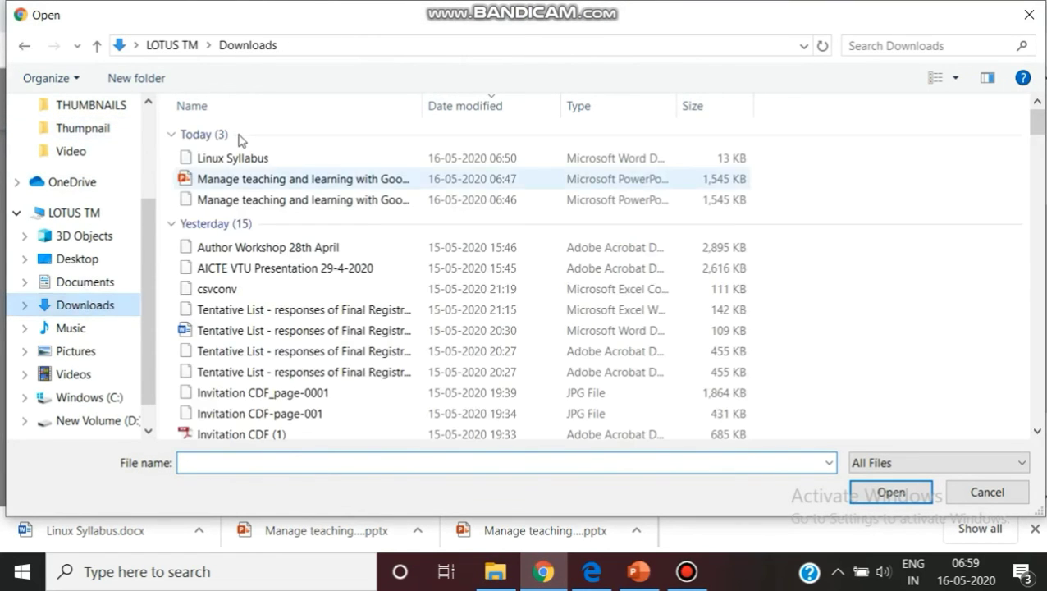
left_click(233, 157)
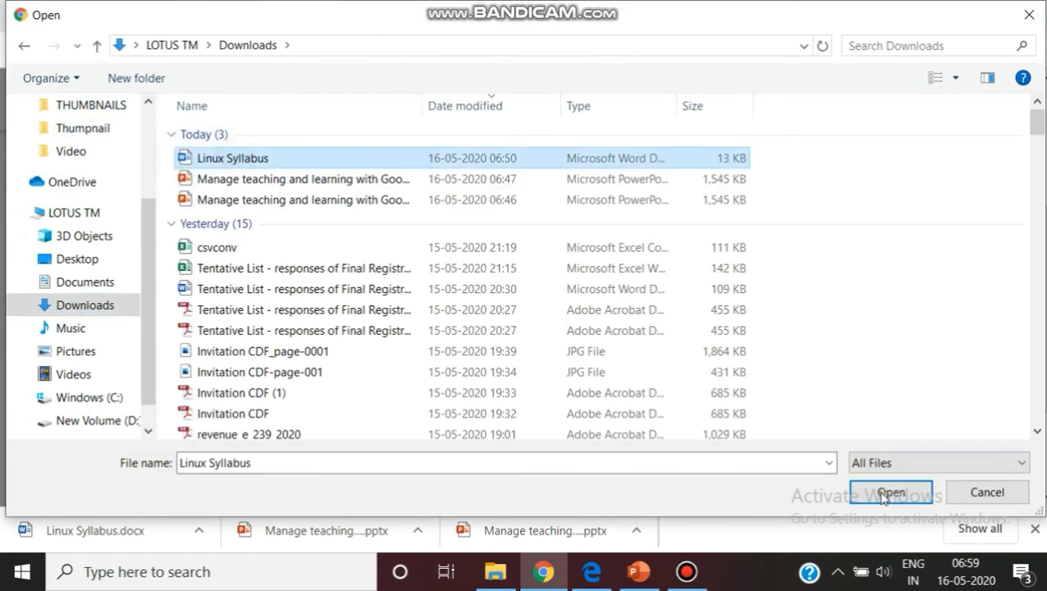
left_click(891, 492)
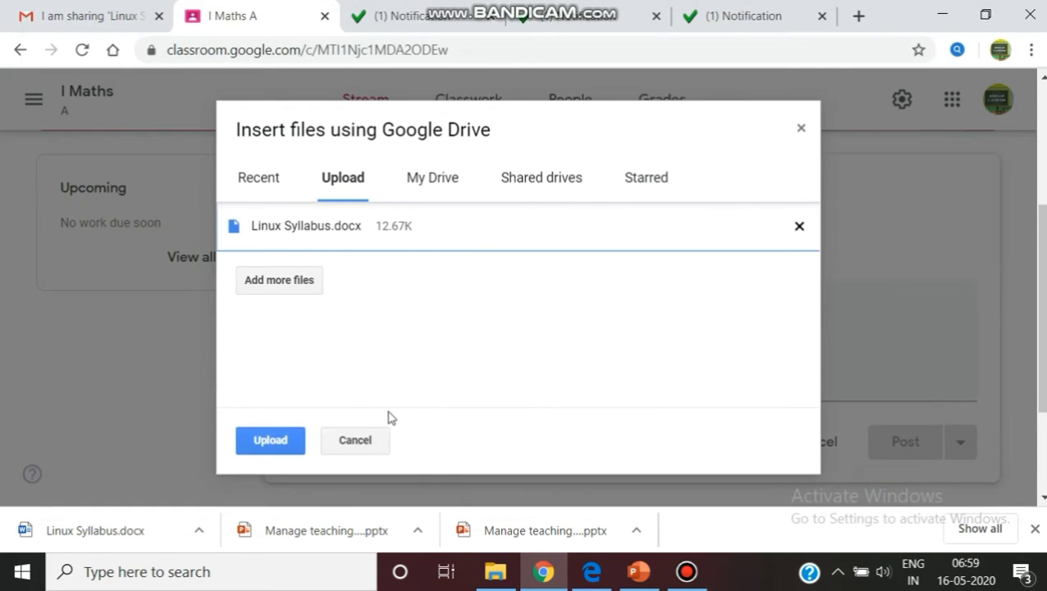
left_click(270, 440)
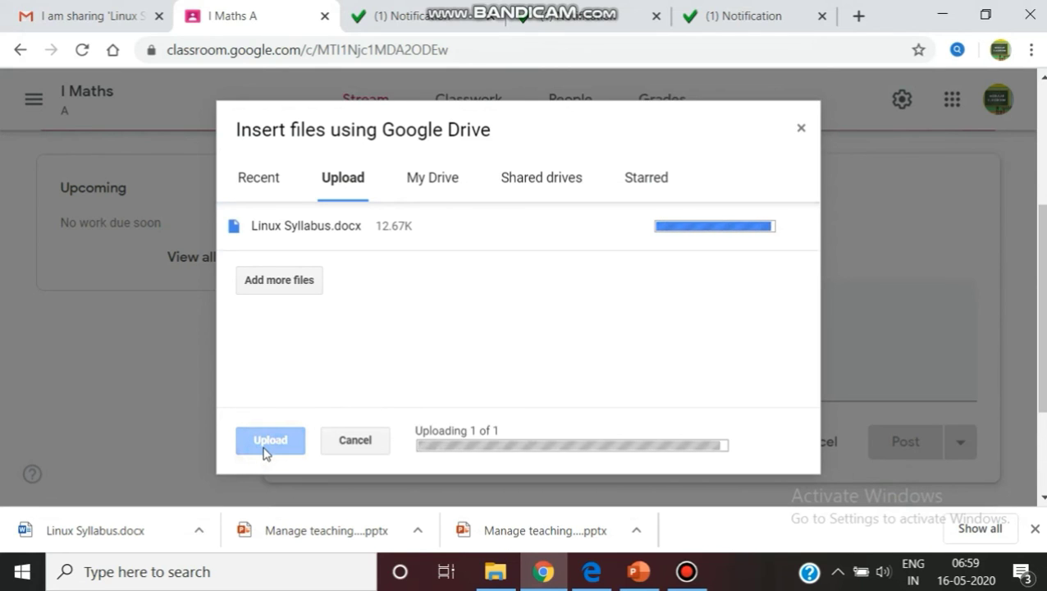
left_click(270, 441)
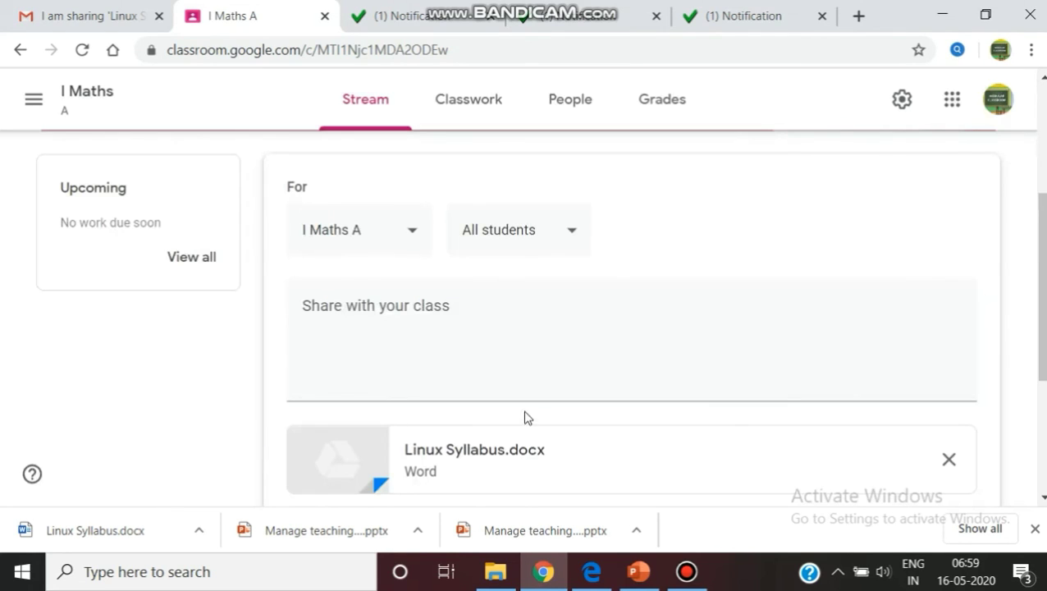
Open the Linux Syllabus.docx attachment from the post draft in a new preview tab
scroll("down", 3)
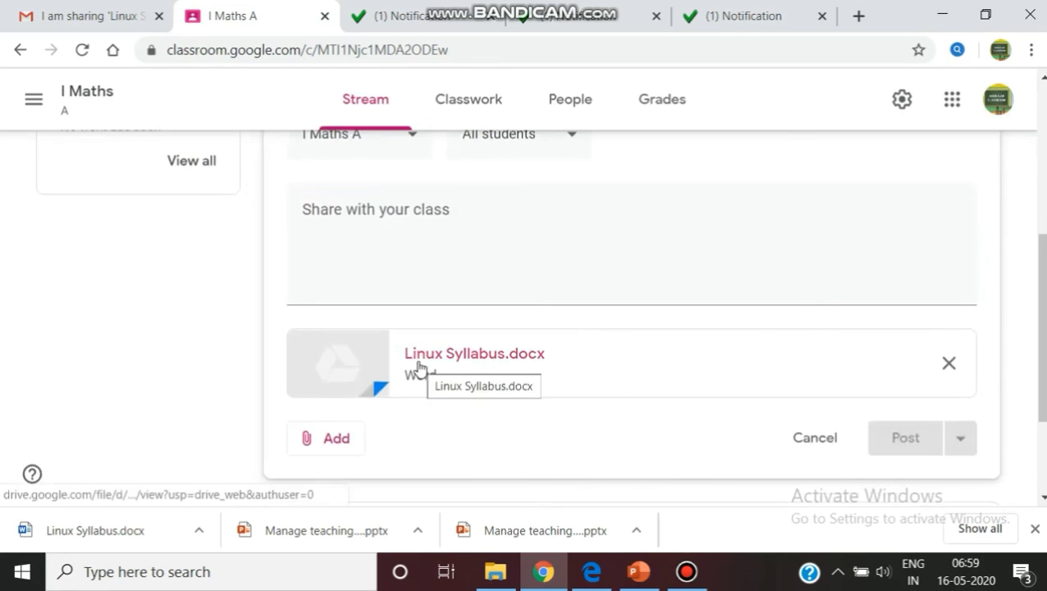
mouse_move(449, 377)
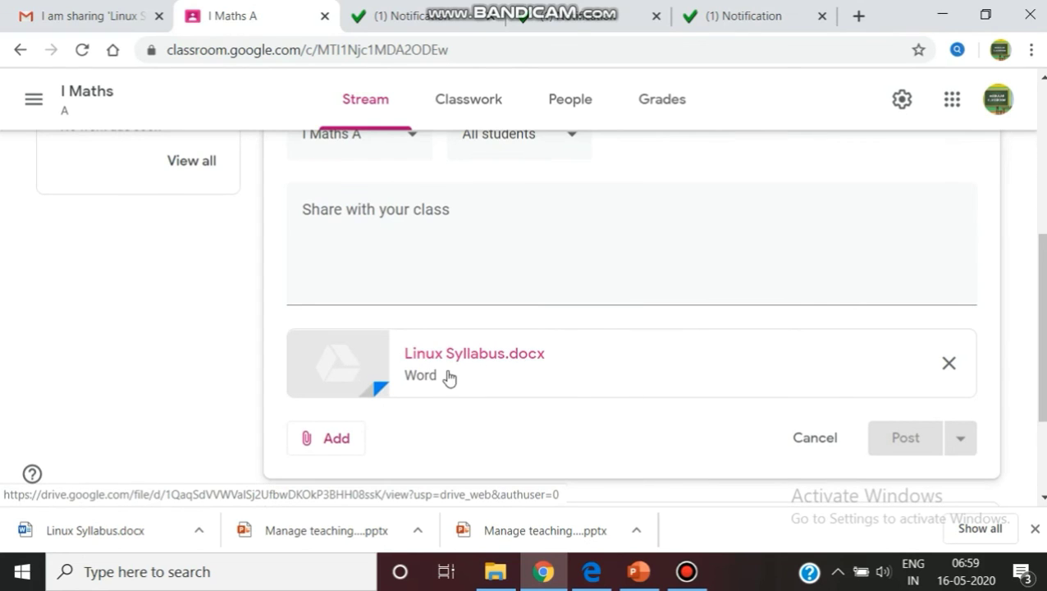
mouse_move(443, 369)
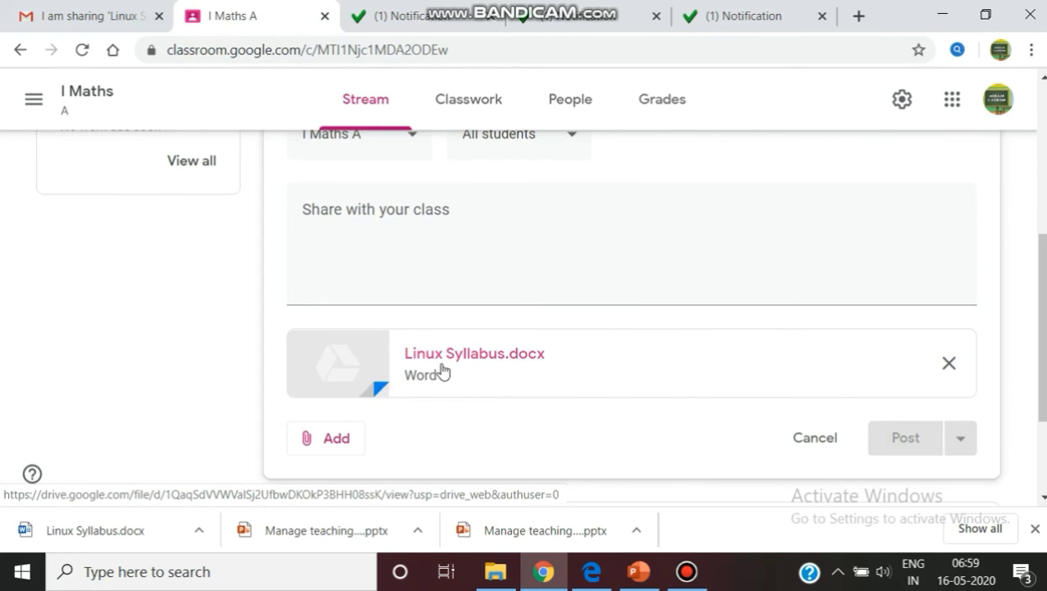
left_click(473, 353)
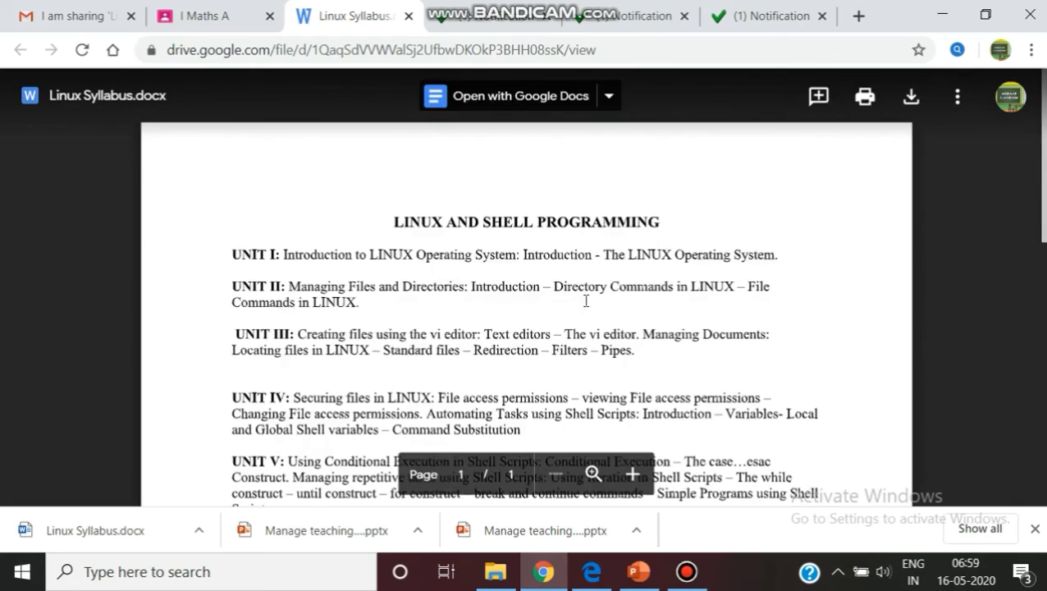
Skim the syllabus units, return to I Maths, dismiss the discard warning, and view Grades
scroll("down", 3)
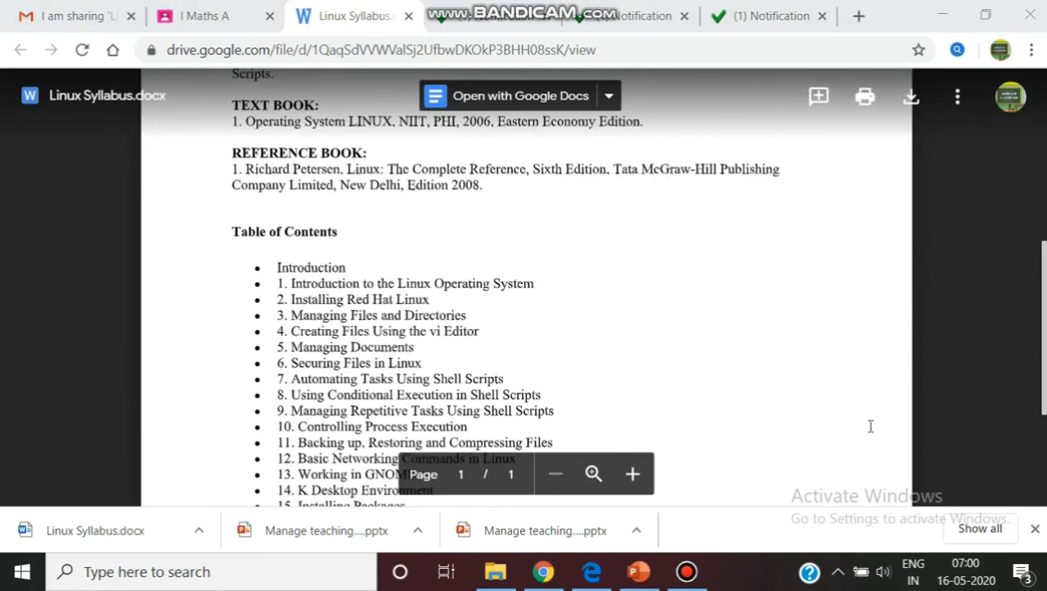
left_click(188, 16)
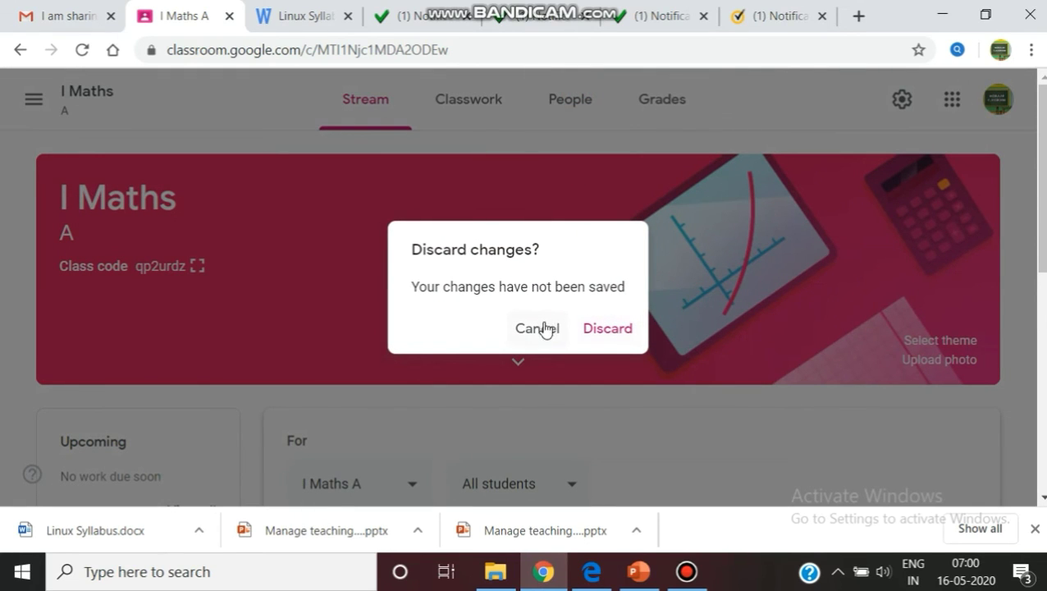
left_click(607, 328)
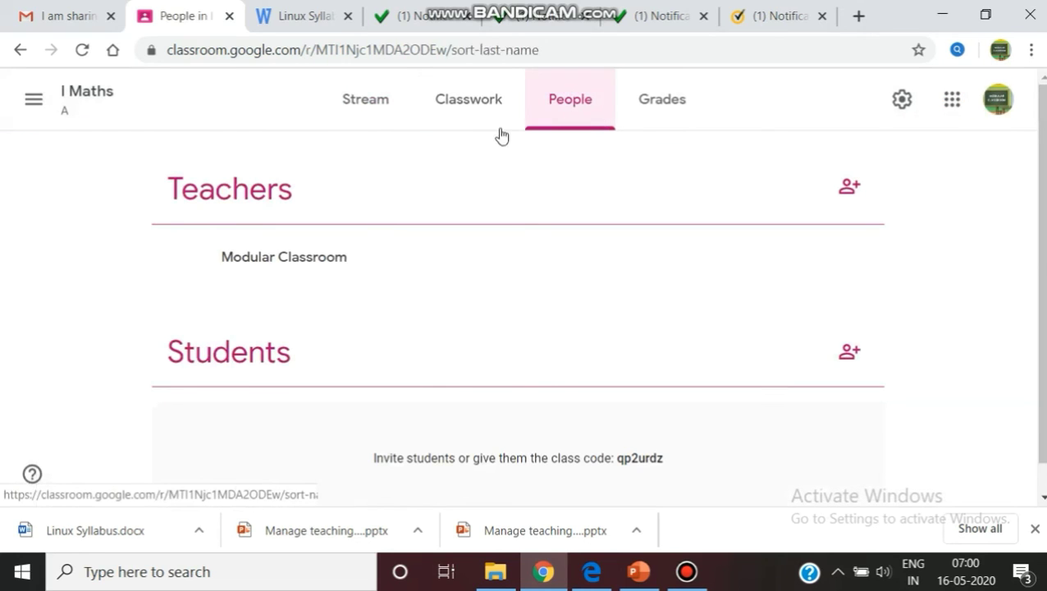
left_click(661, 98)
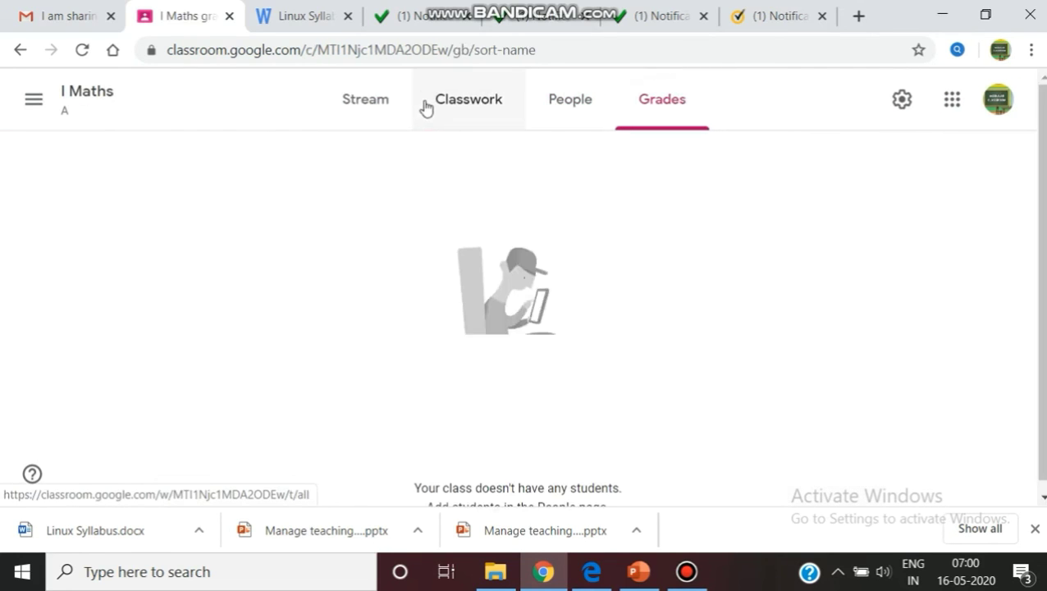